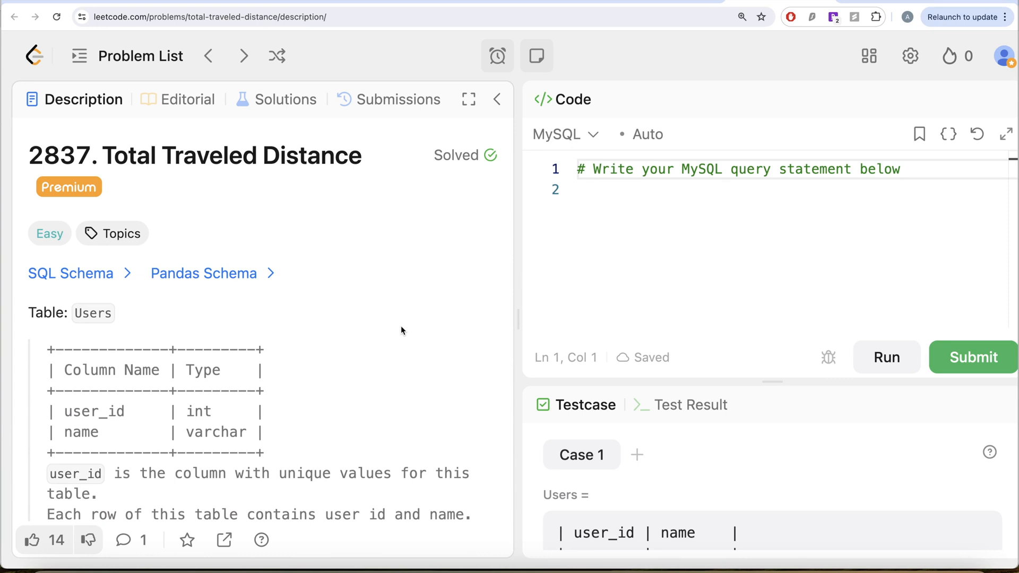
pyautogui.moveTo(351, 164)
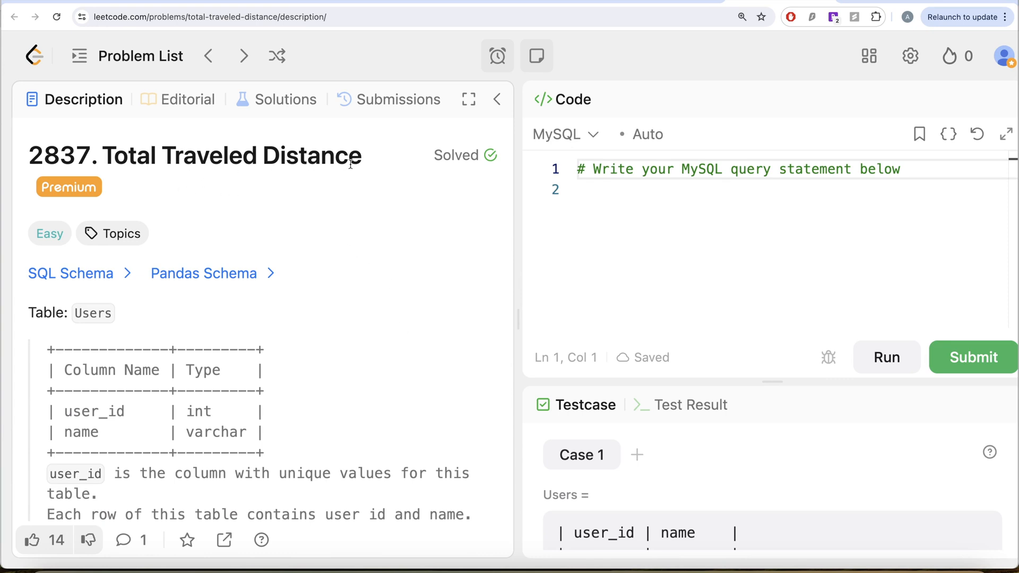
pyautogui.moveTo(73, 228)
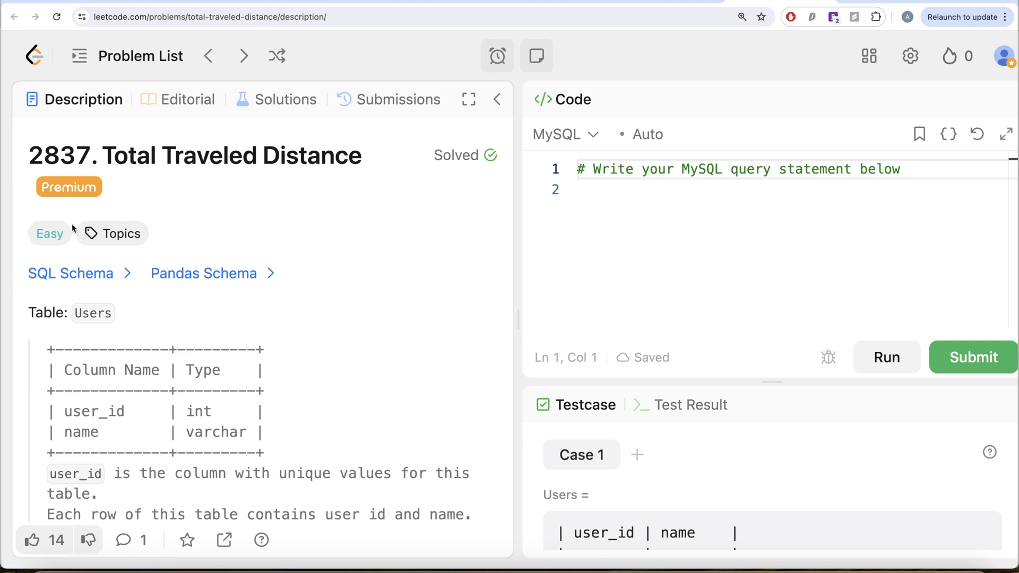
# Preview the problem's SQL and Pandas schema code, then return to the query editor.
pyautogui.click(203, 273)
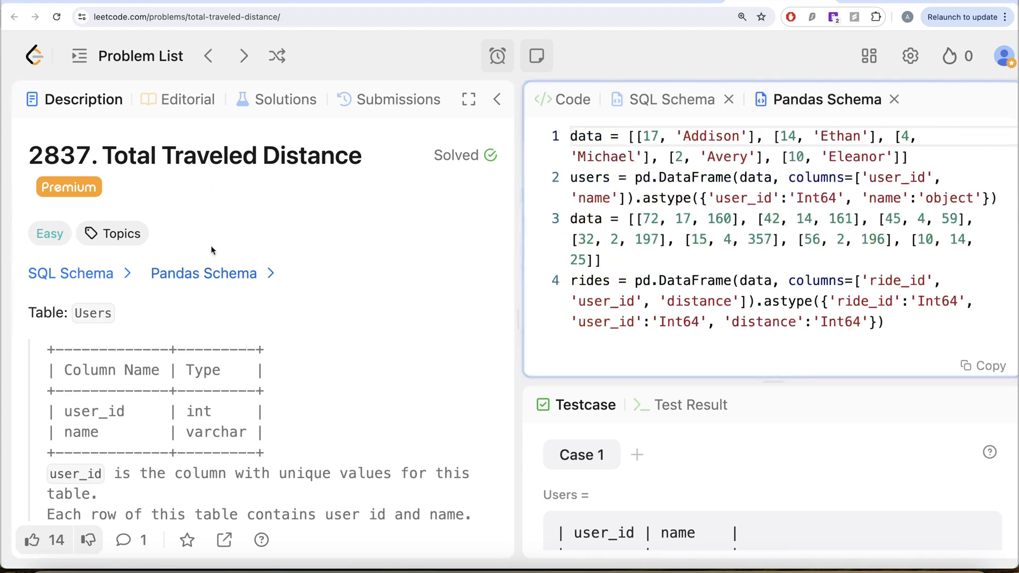
pyautogui.click(728, 100)
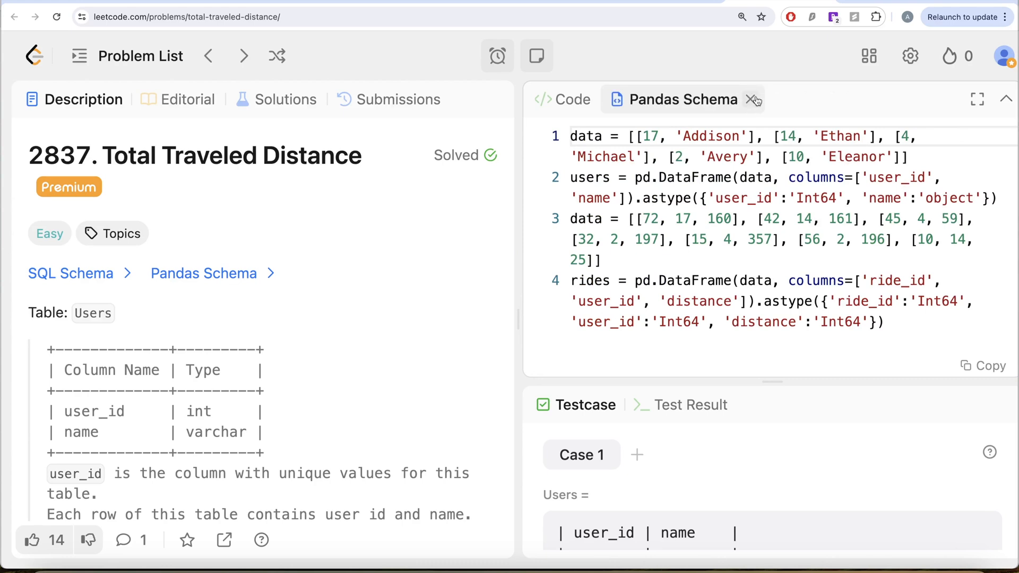
pyautogui.click(753, 100)
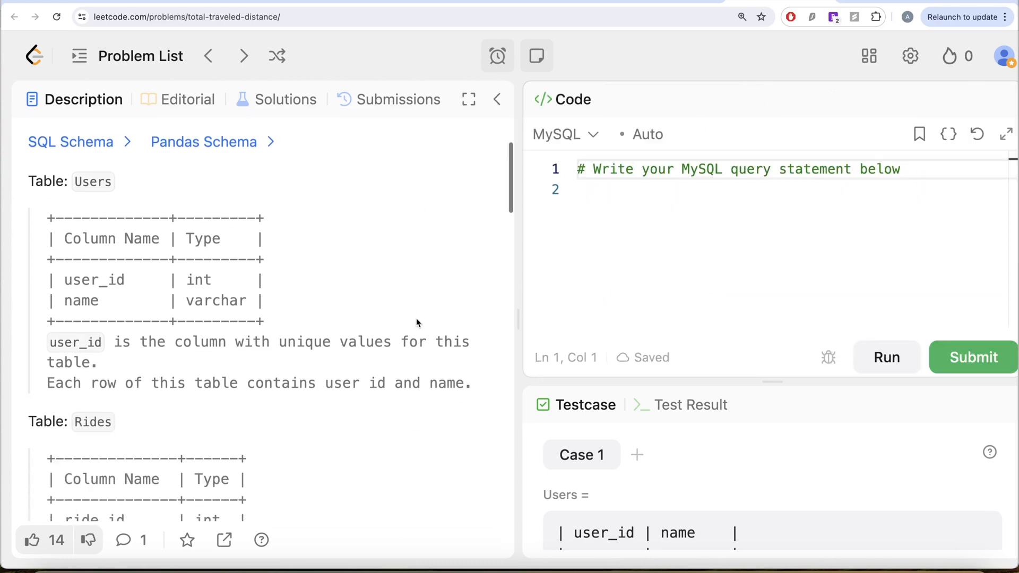
pyautogui.moveTo(140, 245)
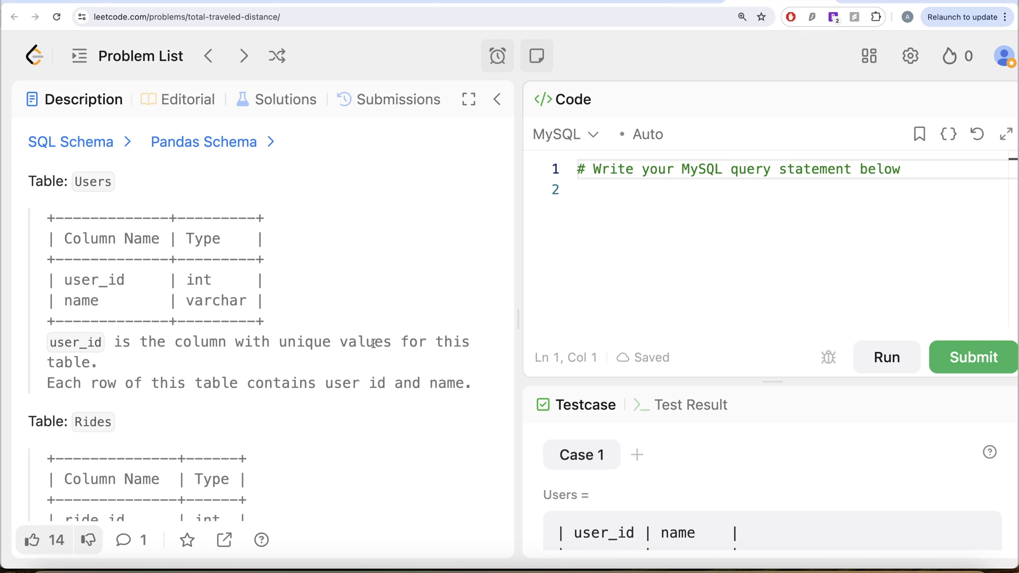
# Scroll through the problem description to read the Users and Rides tables and examples.
pyautogui.scroll(-3)
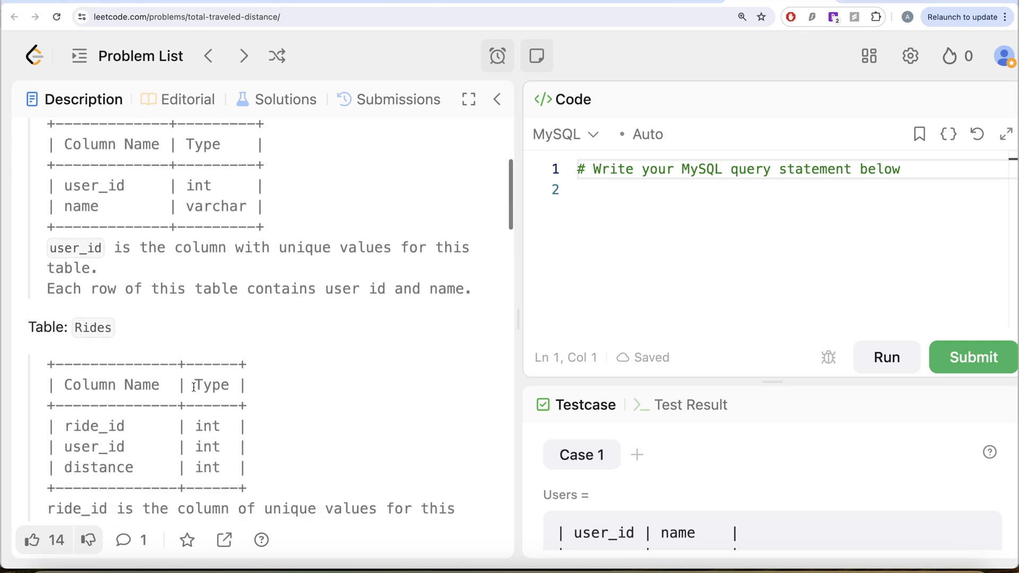
pyautogui.scroll(-3)
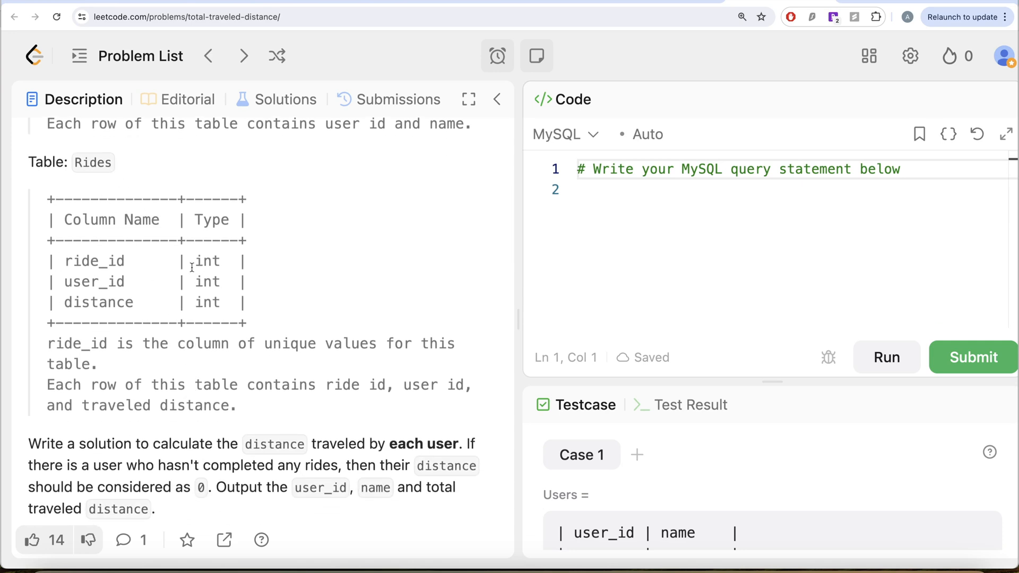
pyautogui.moveTo(137, 302)
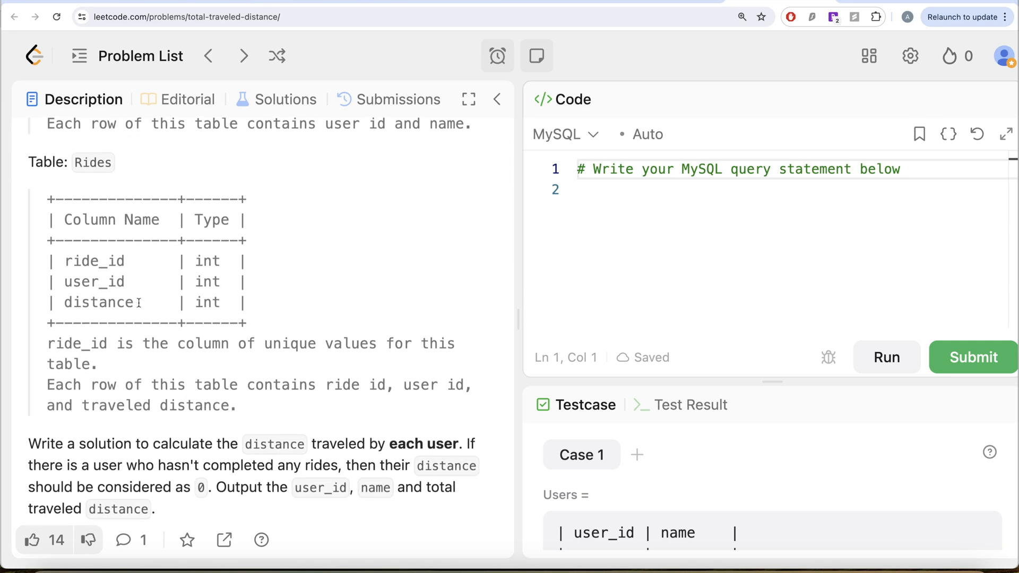
pyautogui.scroll(-3)
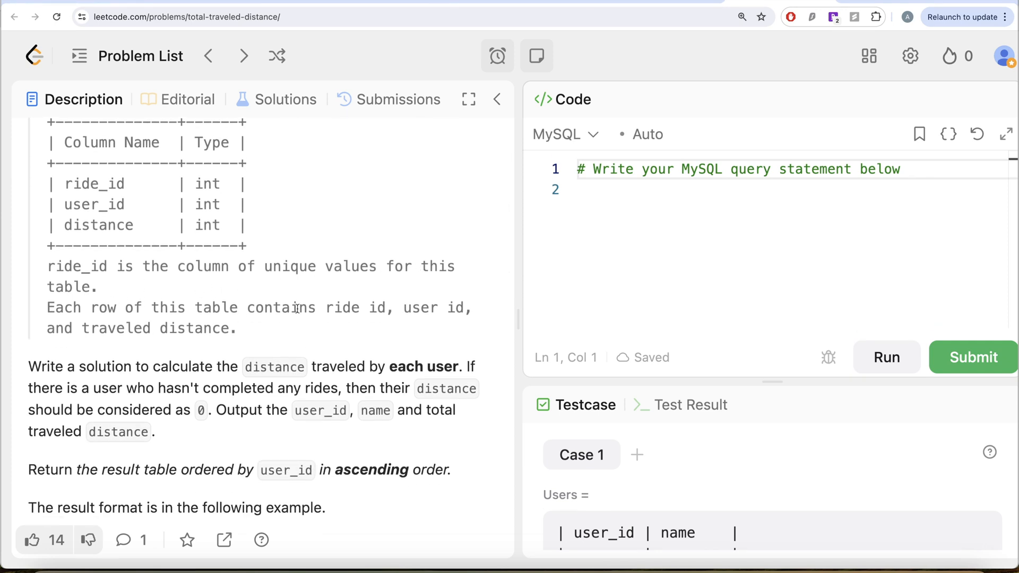
pyautogui.moveTo(163, 380)
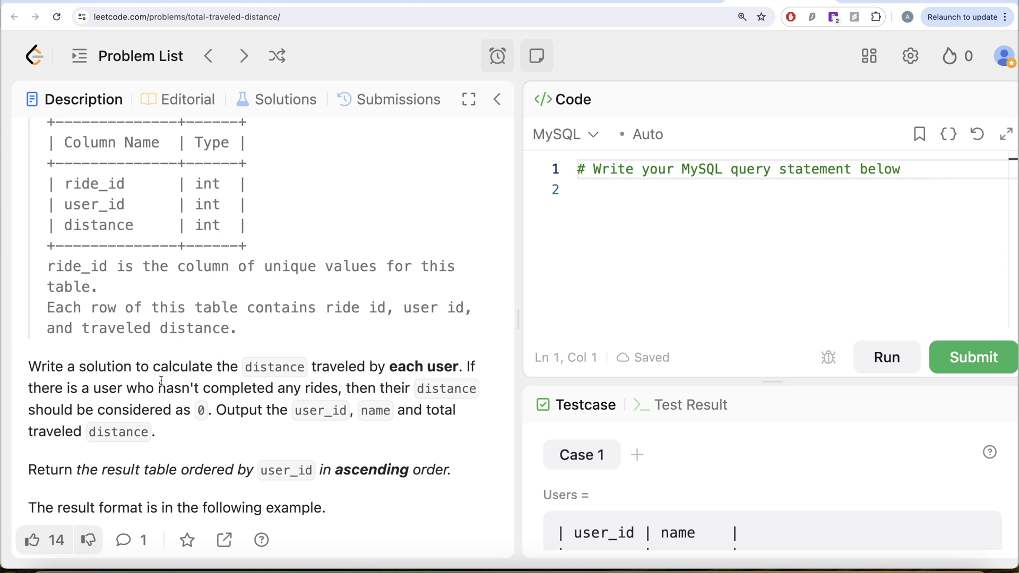
pyautogui.scroll(-3)
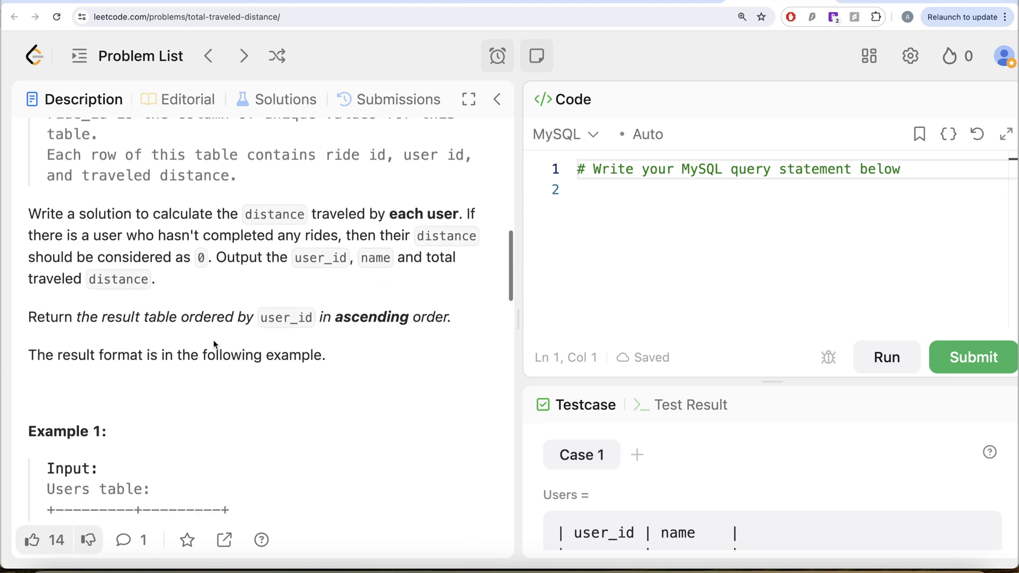
pyautogui.scroll(-3)
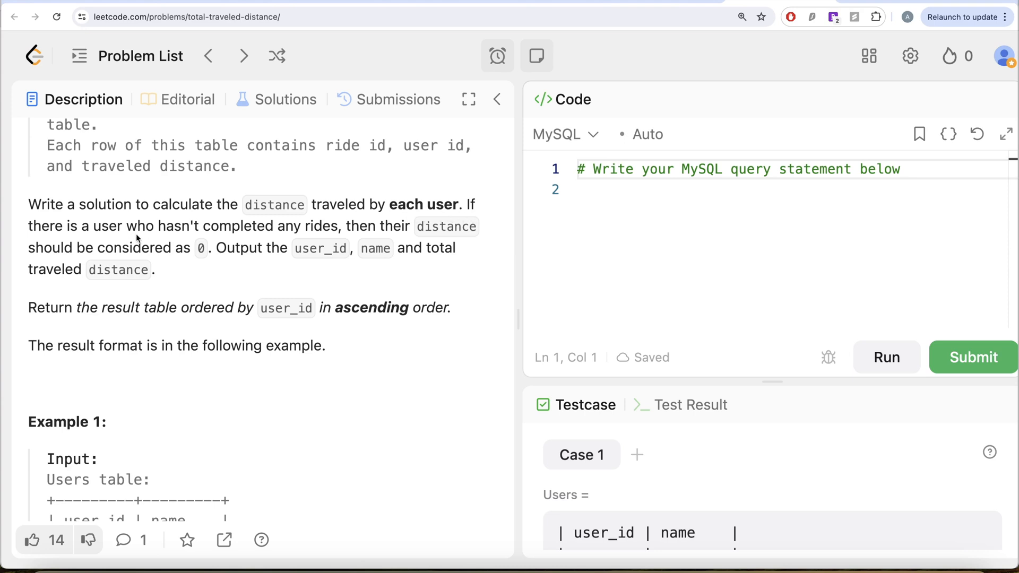
pyautogui.moveTo(355, 227)
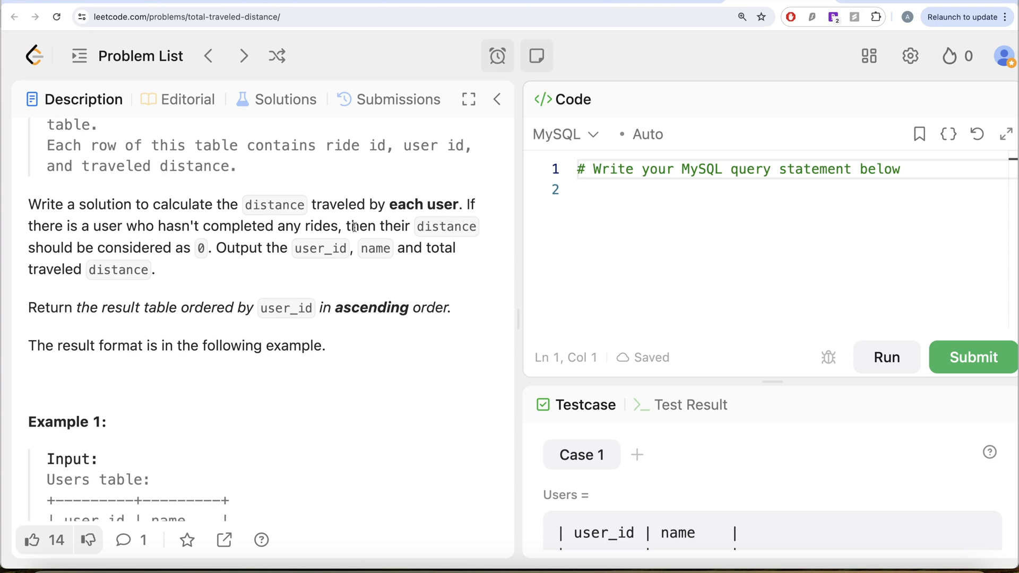
pyautogui.moveTo(214, 248)
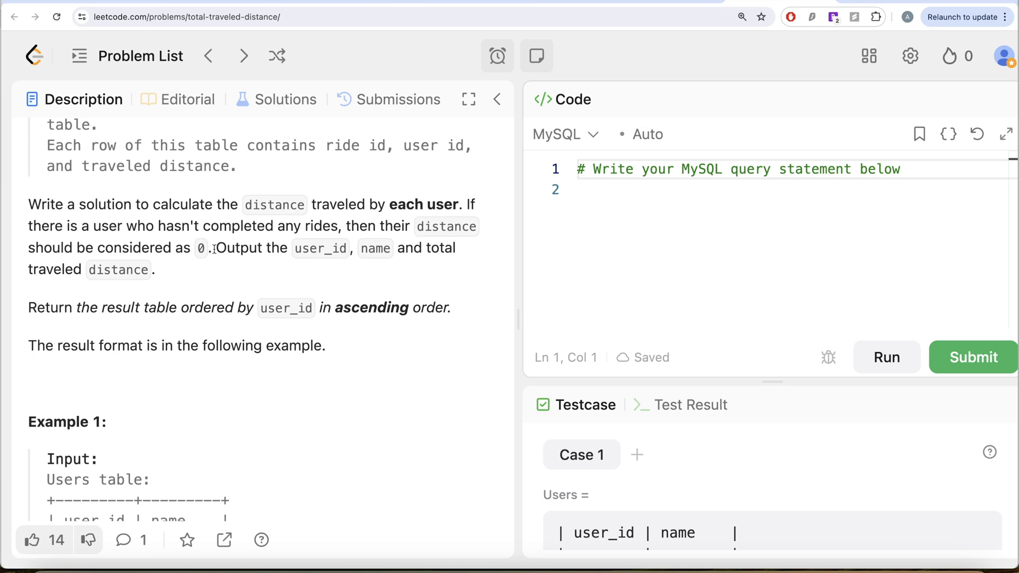
pyautogui.moveTo(377, 254)
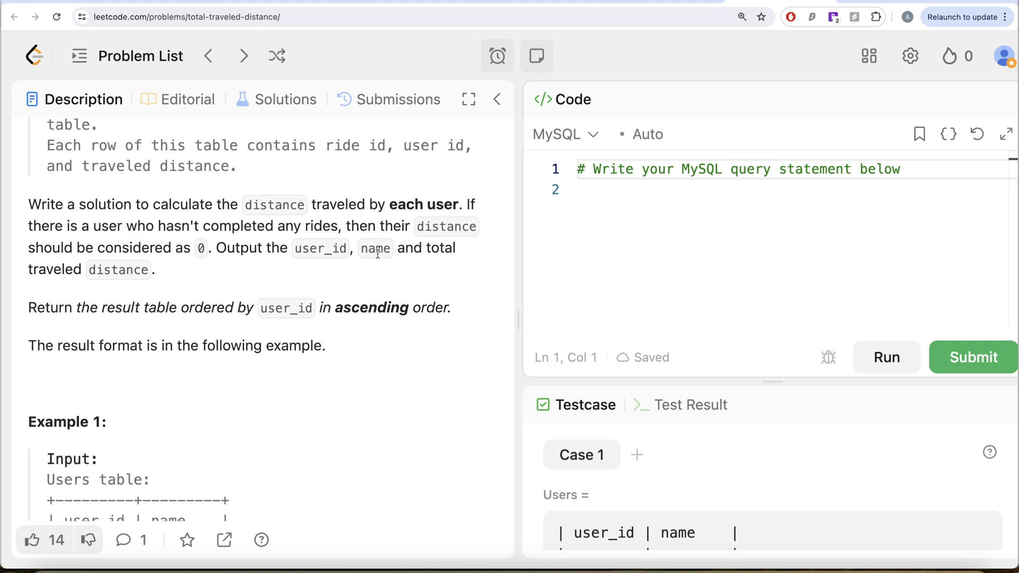
pyautogui.moveTo(77, 307)
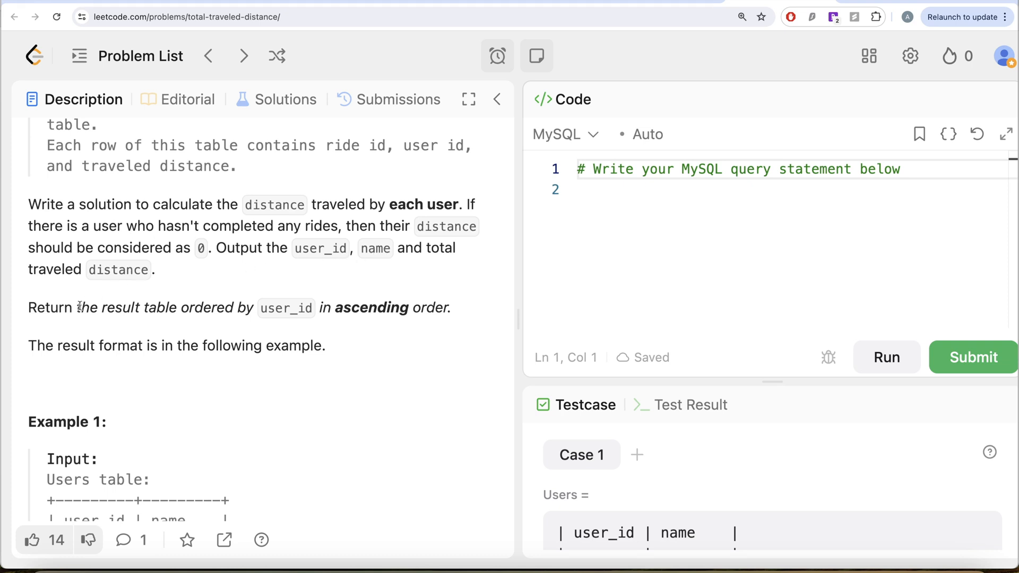
pyautogui.moveTo(349, 332)
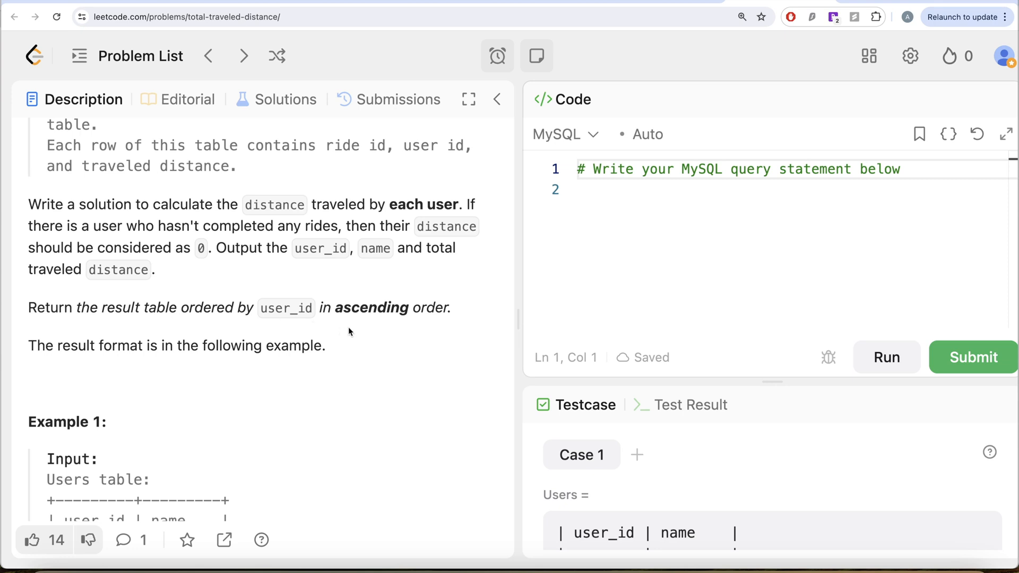
pyautogui.scroll(-3)
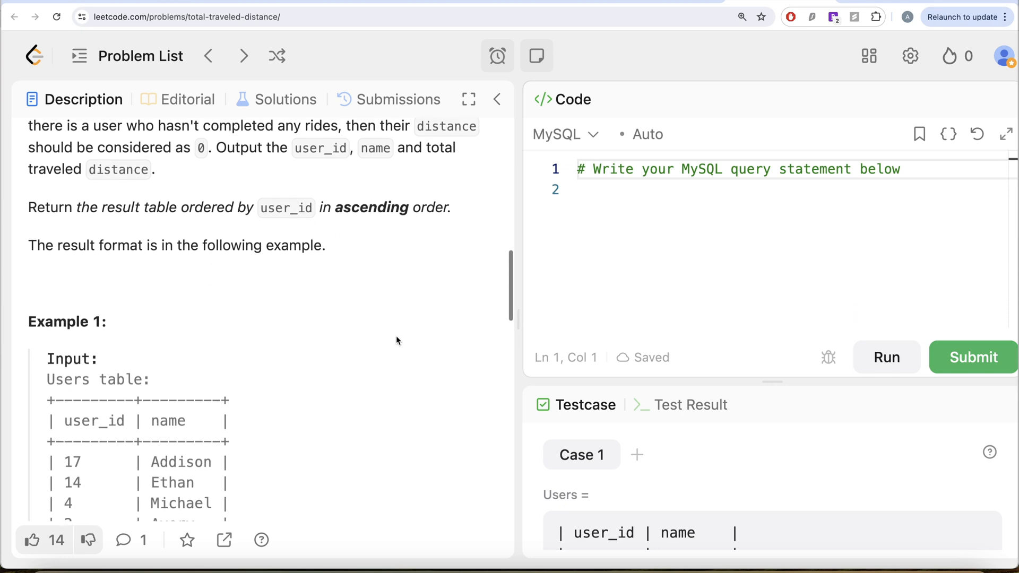
pyautogui.scroll(-3)
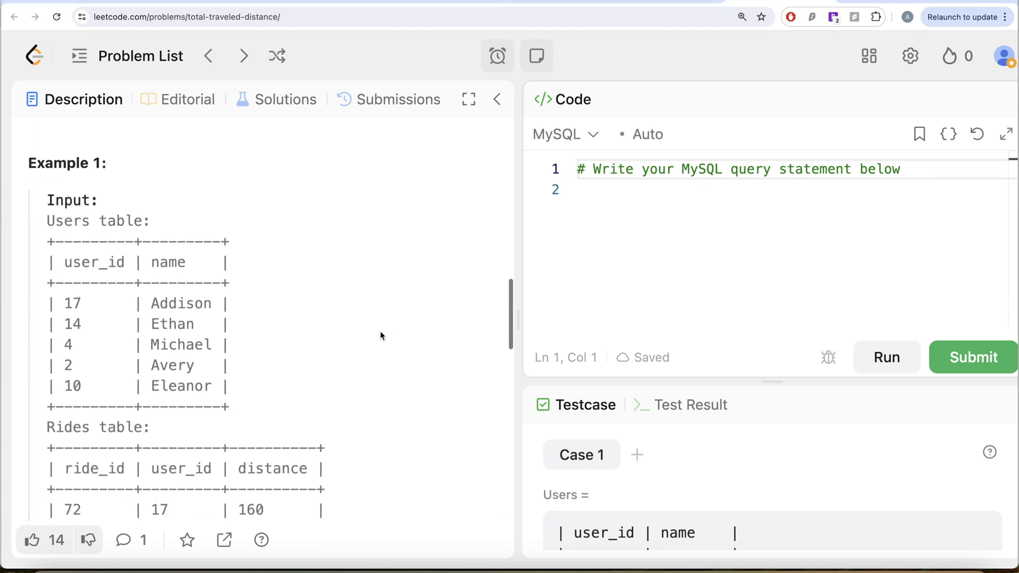
pyautogui.moveTo(182, 331)
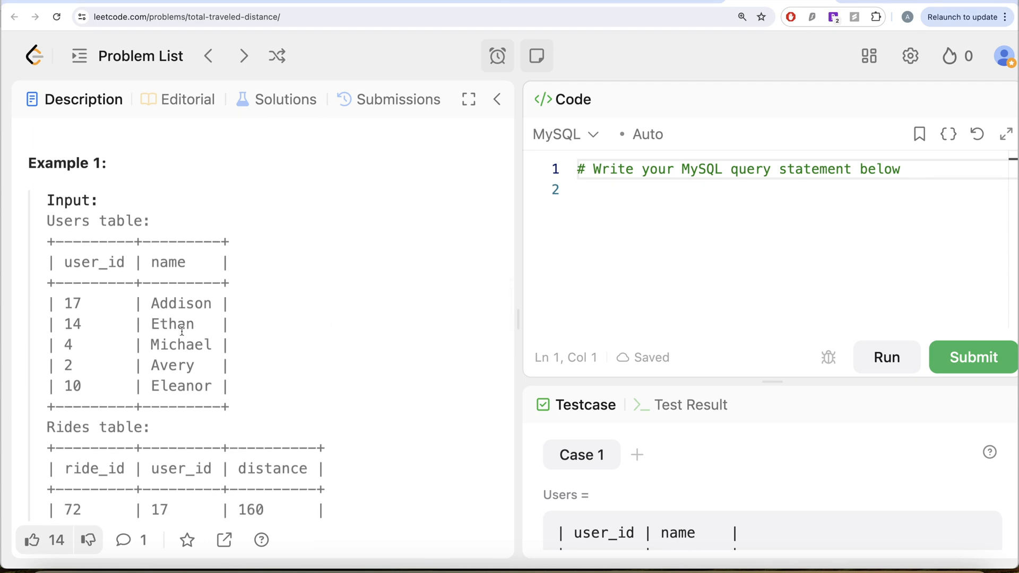
pyautogui.scroll(-3)
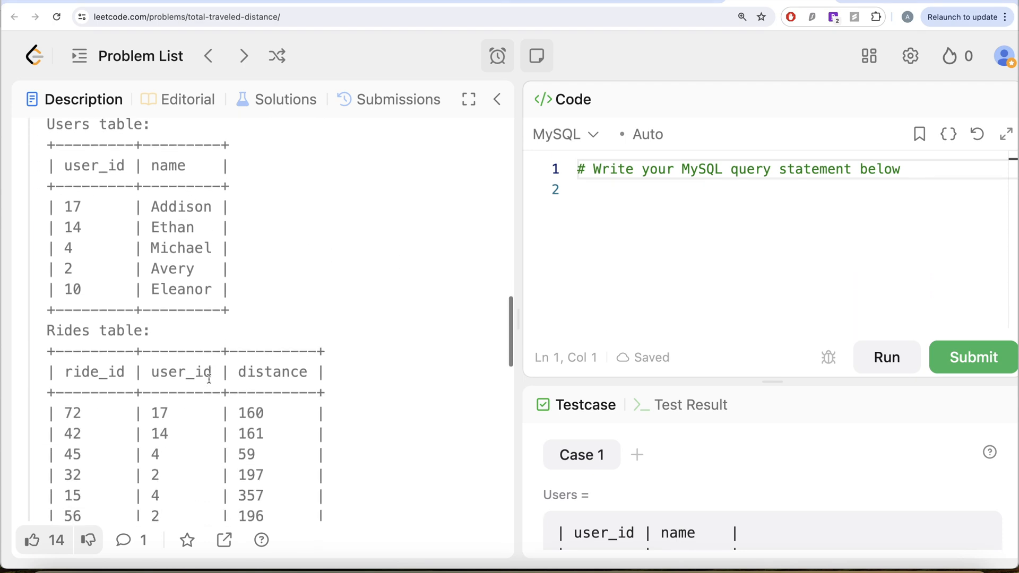
pyautogui.scroll(-3)
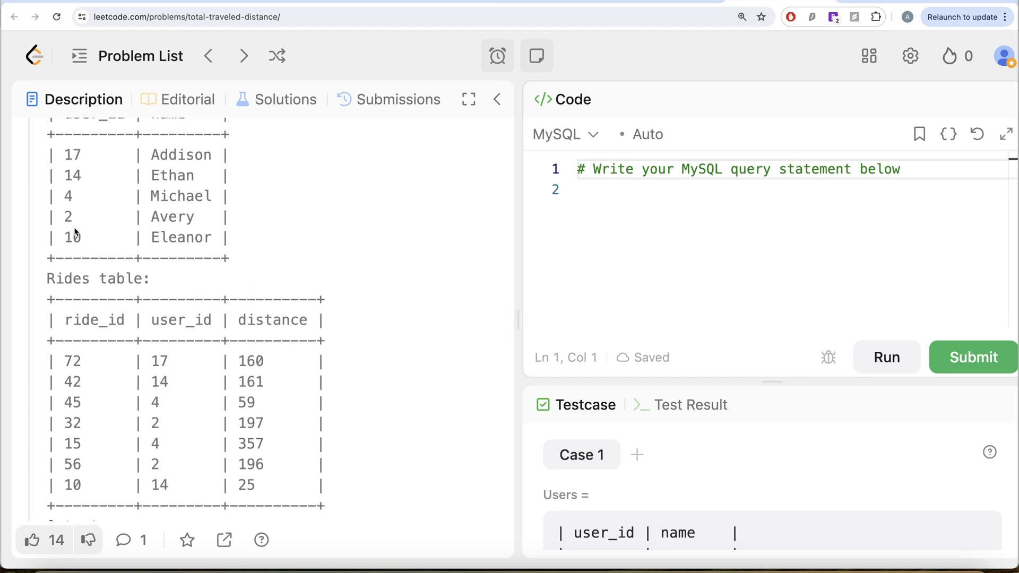
pyautogui.moveTo(191, 387)
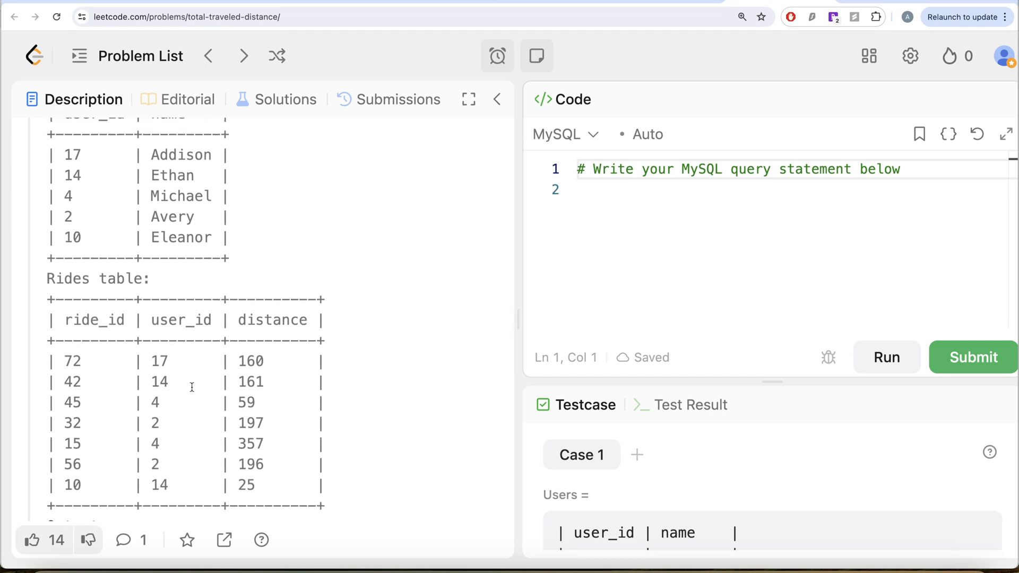
pyautogui.moveTo(128, 242)
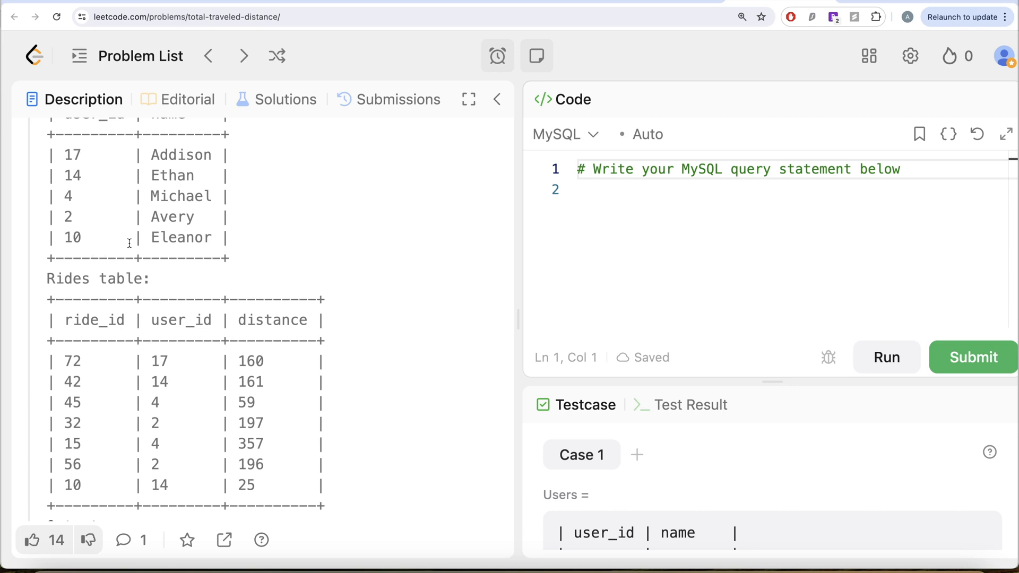
pyautogui.moveTo(208, 238)
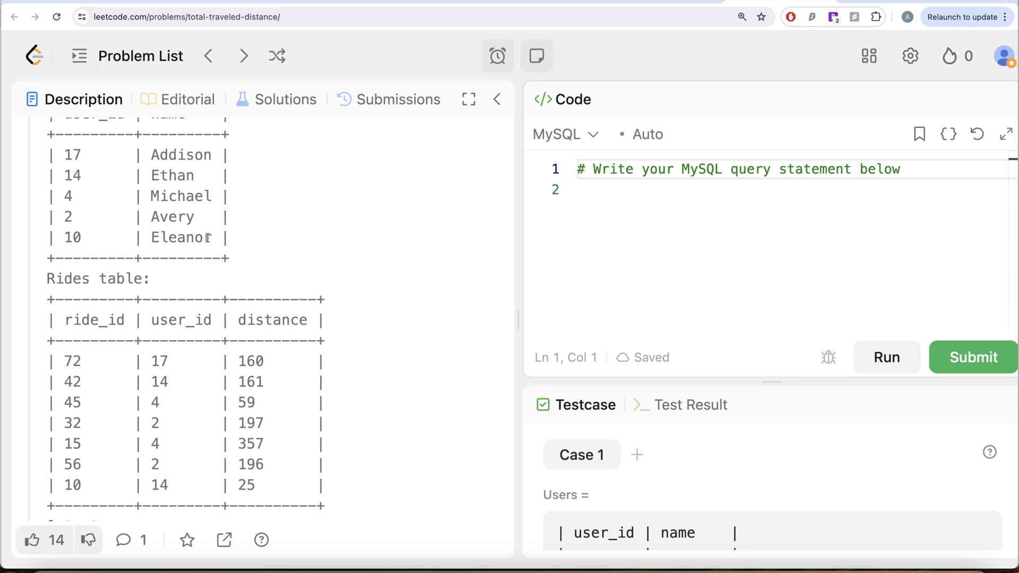
pyautogui.moveTo(149, 190)
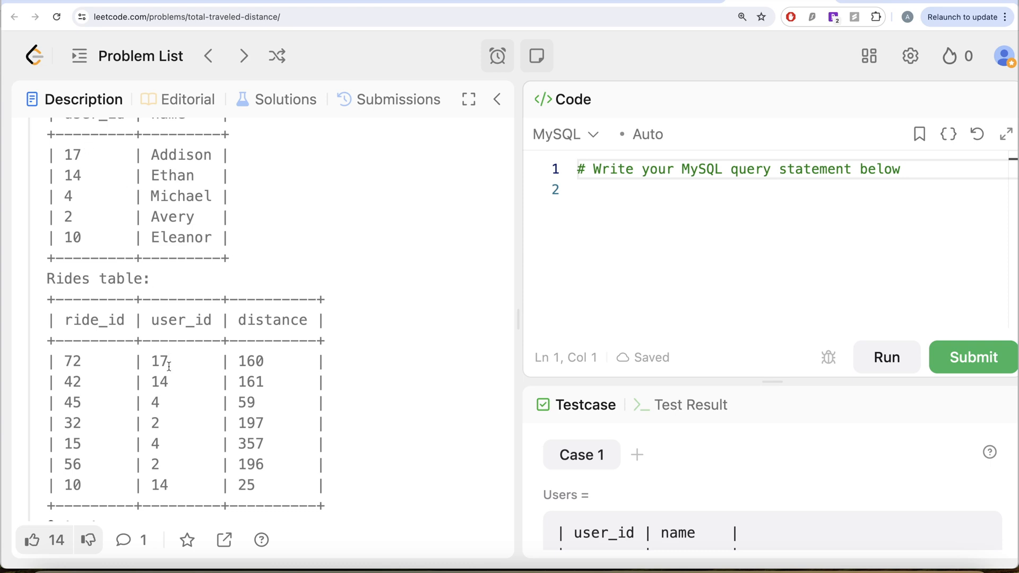
pyautogui.moveTo(266, 352)
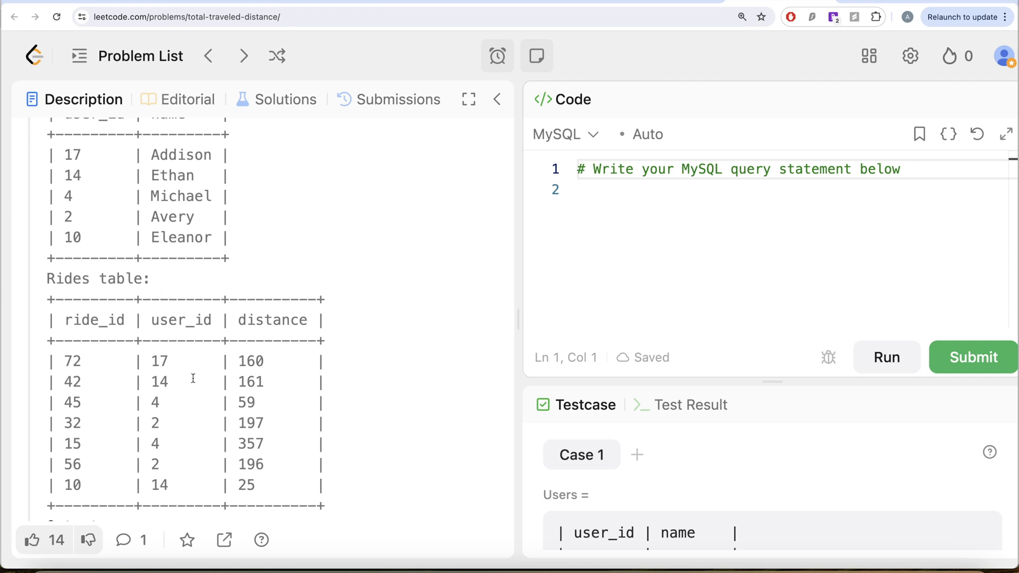
pyautogui.moveTo(336, 485)
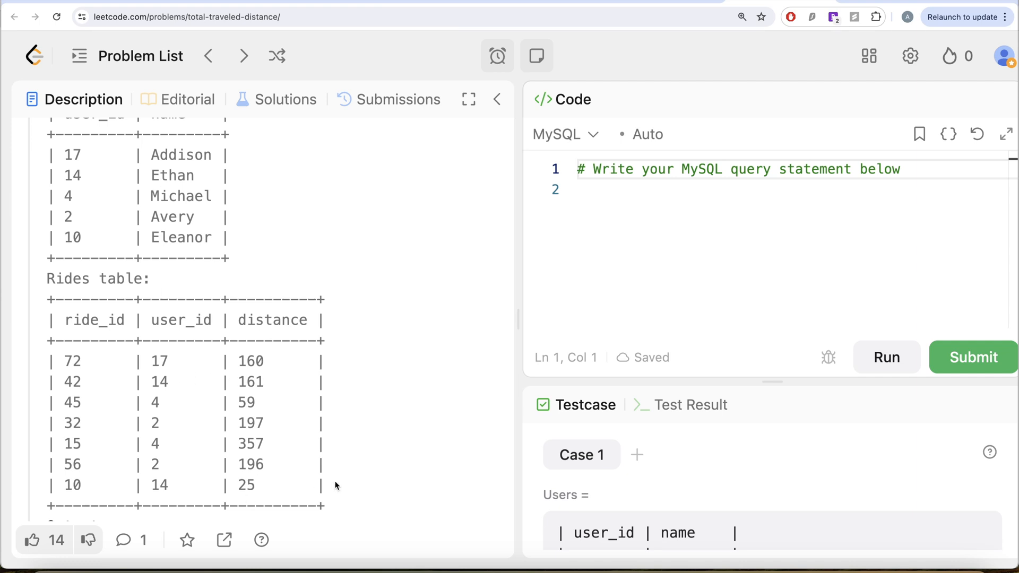
pyautogui.scroll(-3)
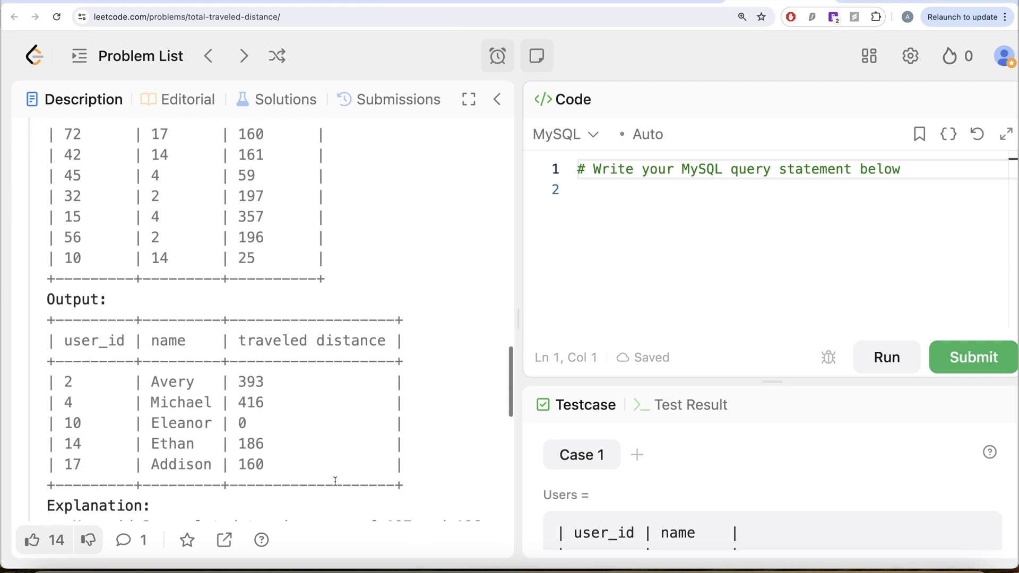
pyautogui.scroll(3)
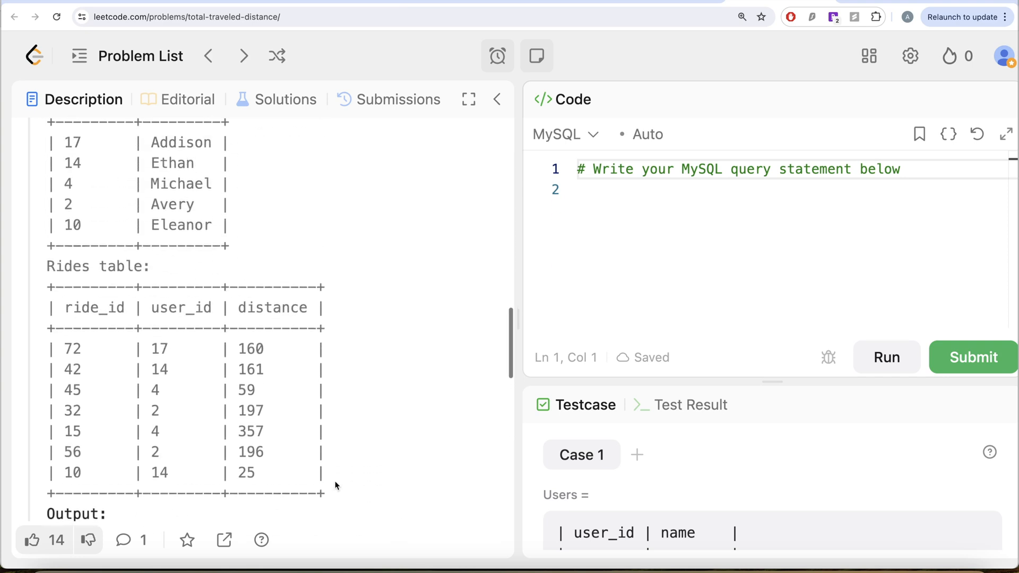
pyautogui.scroll(3)
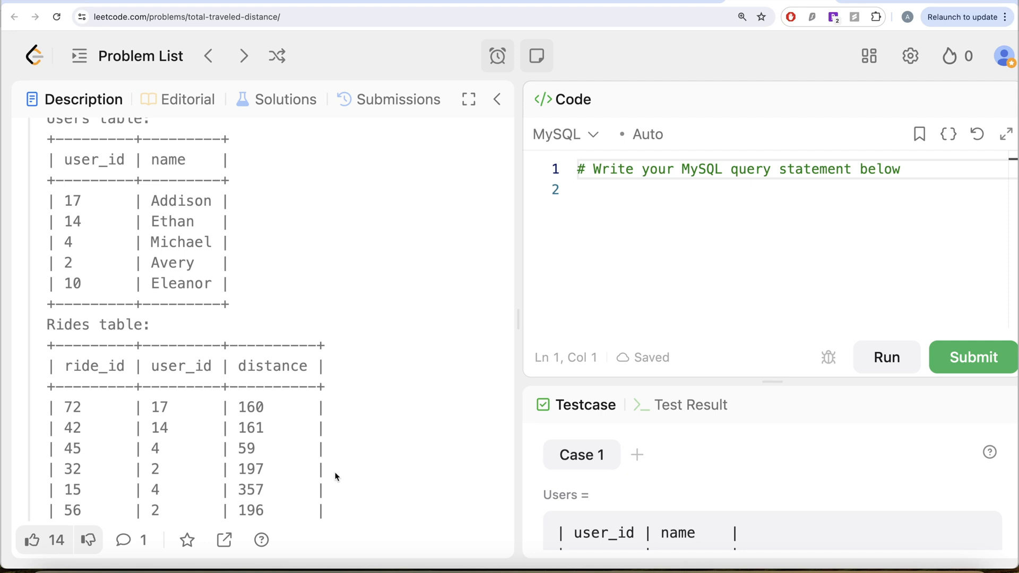
pyautogui.scroll(3)
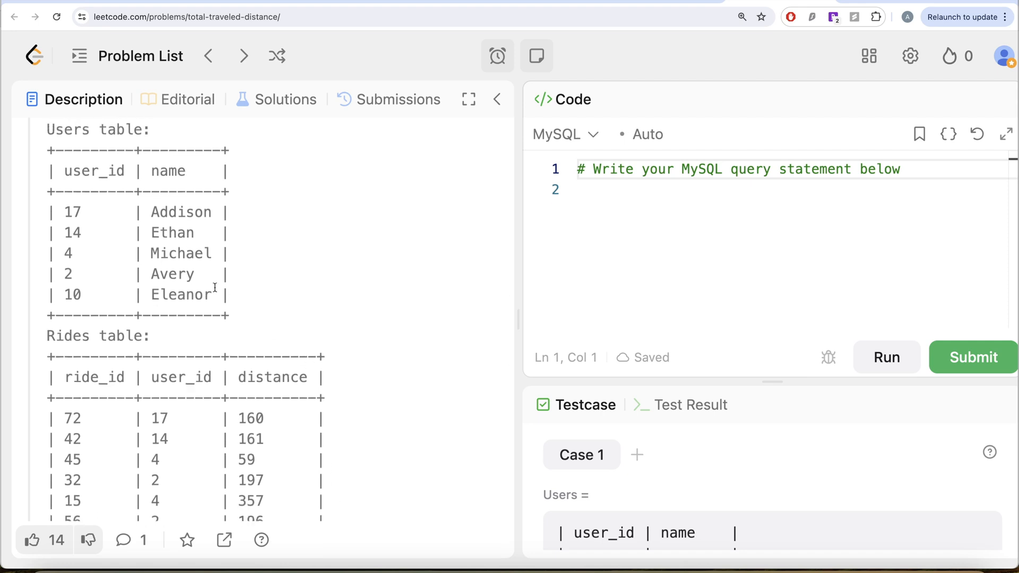
pyautogui.scroll(3)
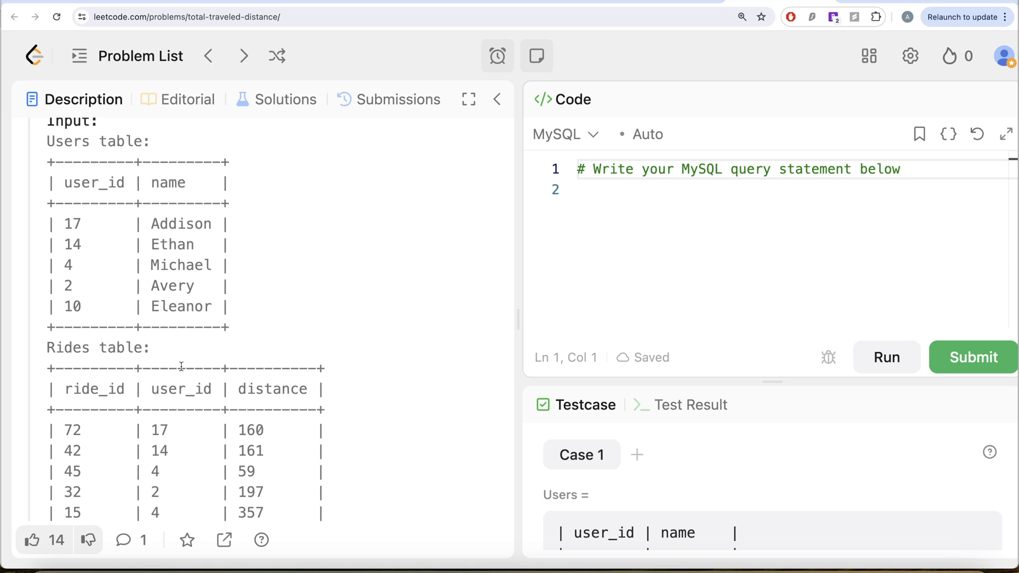
pyautogui.moveTo(207, 216)
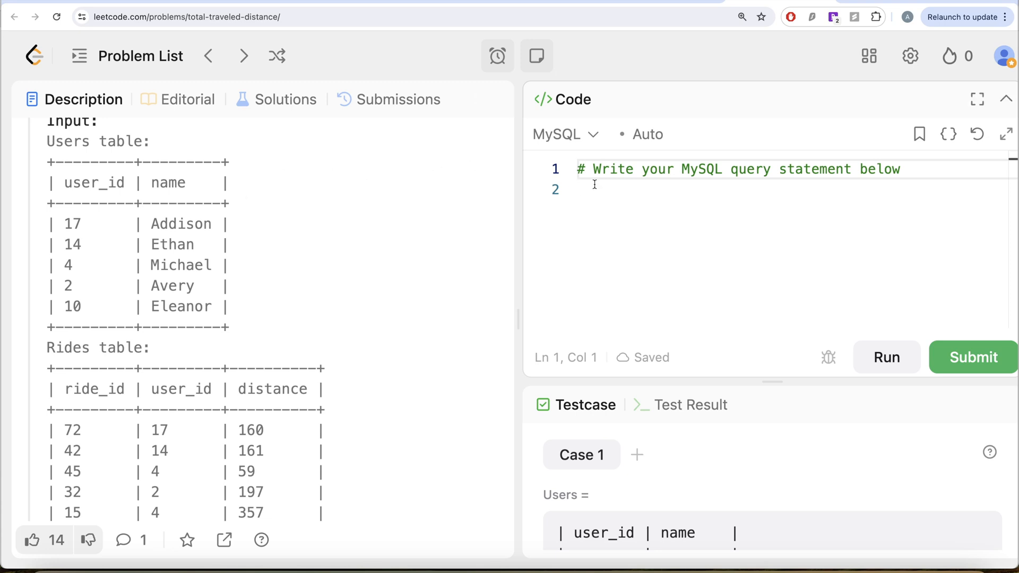
# Write FROM Users AS u LEFT JOIN Rides AS r USING (user_id).
pyautogui.write('FRO')
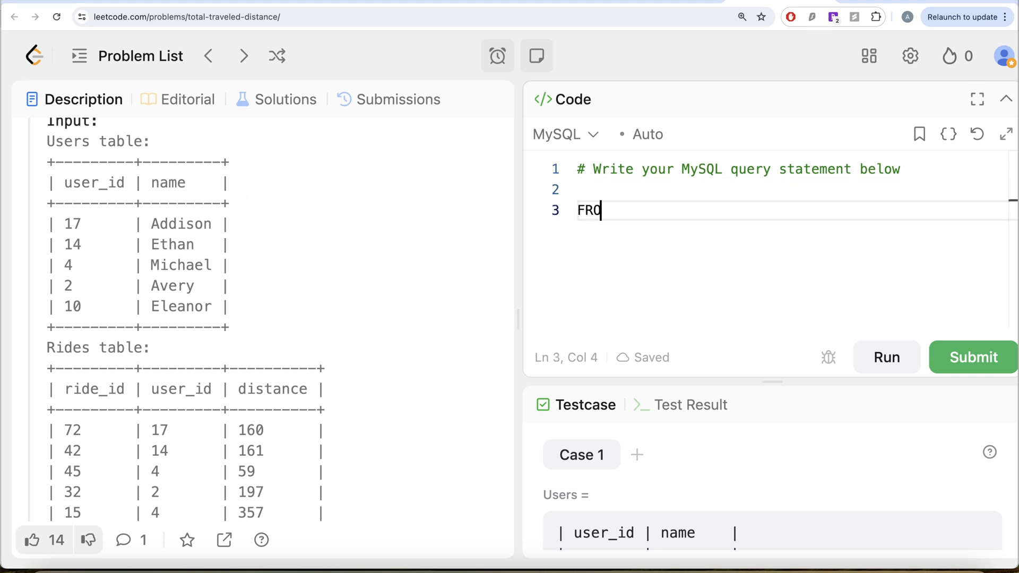
pyautogui.write('M Users AS u')
pyautogui.write('LEFT')
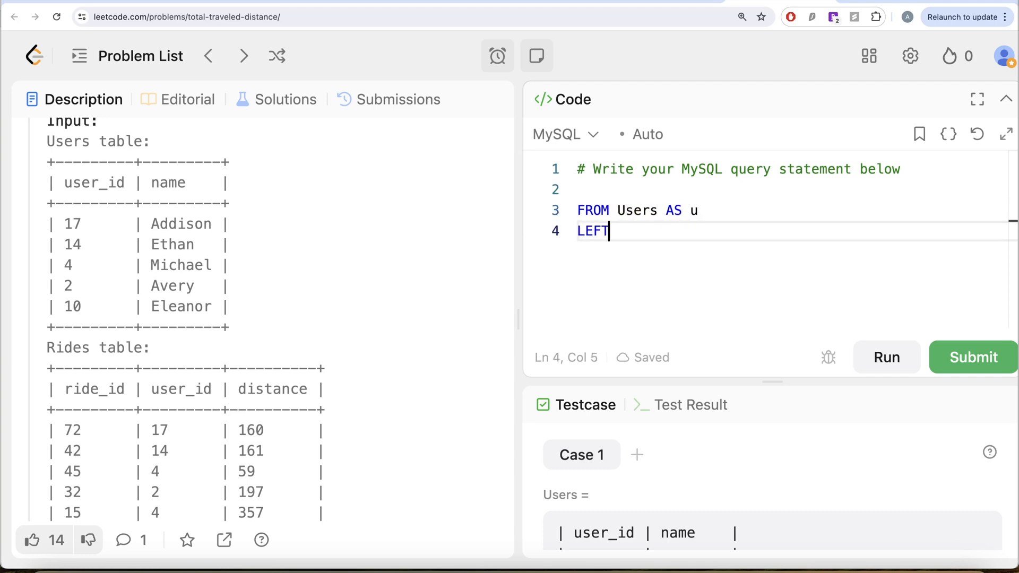
pyautogui.write('JOIN')
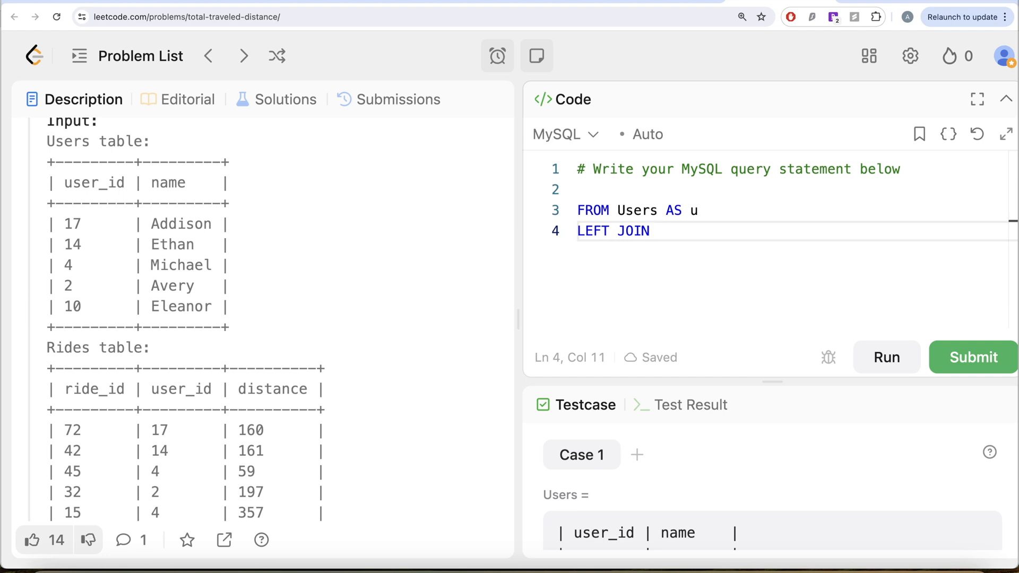
pyautogui.write('Rides AS r')
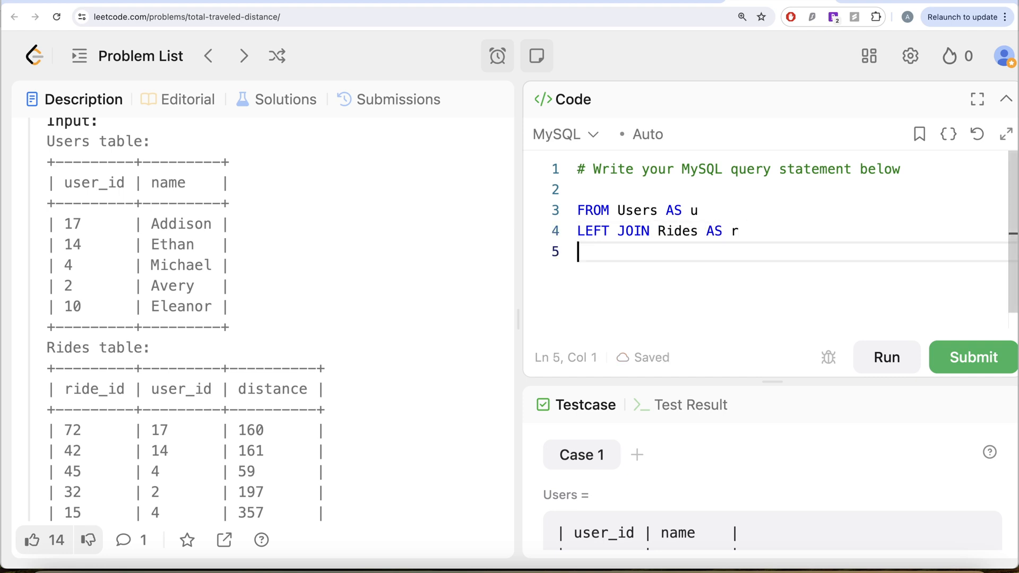
pyautogui.write('USING (')
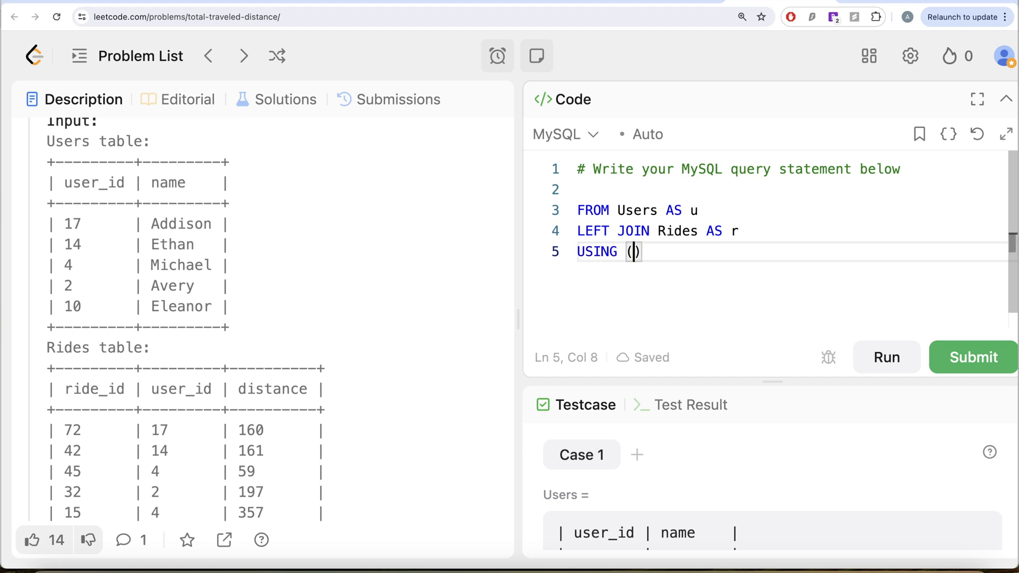
pyautogui.write('user_id')
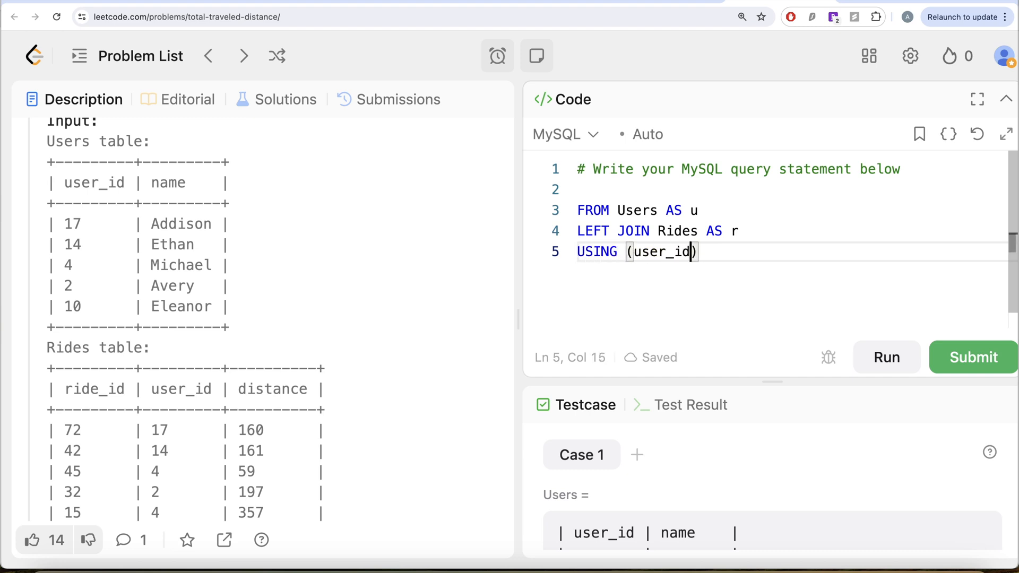
# Add SELECT u.*, r.distance on the line above the FROM clause.
pyautogui.click(597, 189)
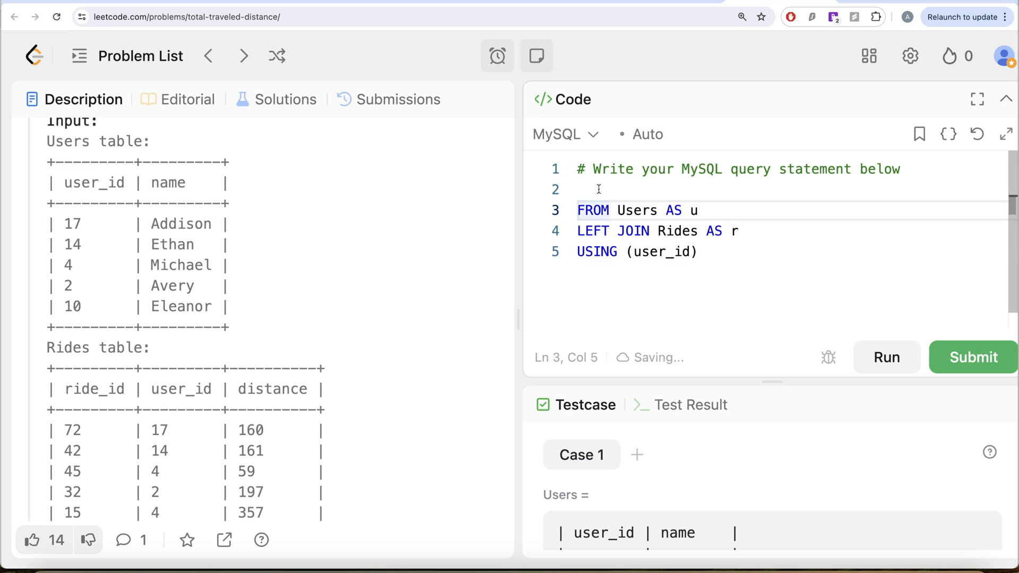
pyautogui.write('SELECT')
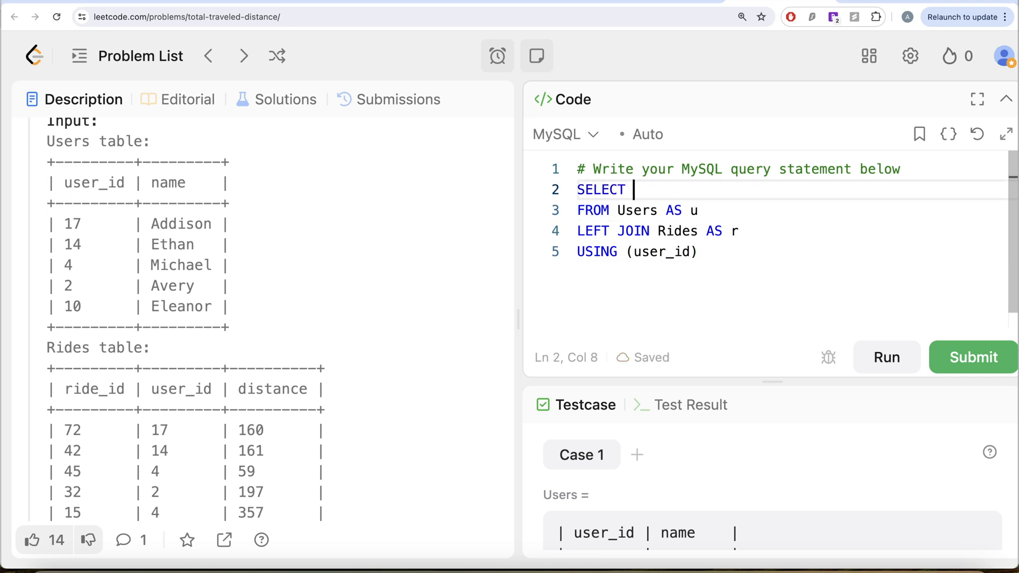
pyautogui.write('u.*,')
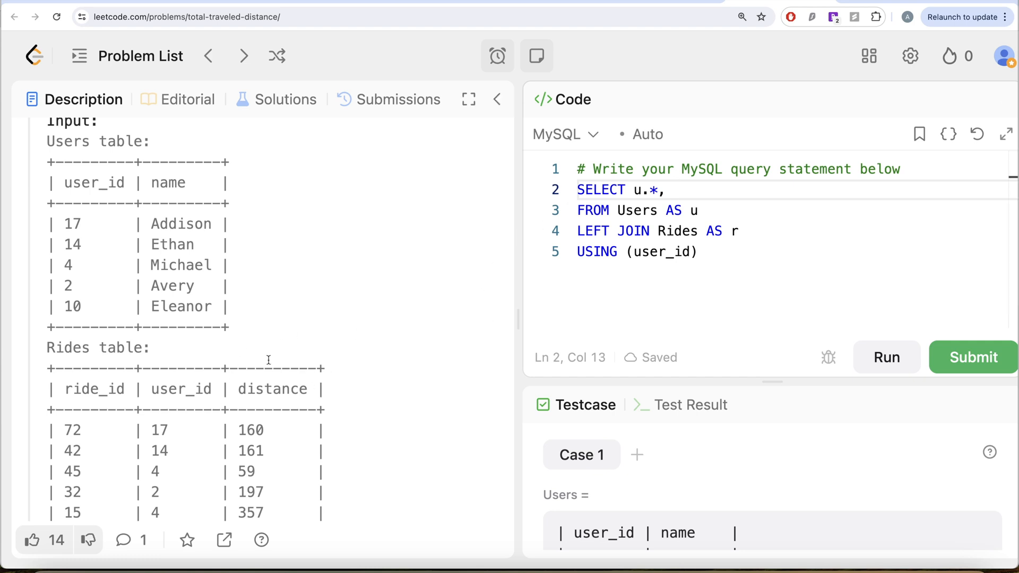
pyautogui.moveTo(145, 384)
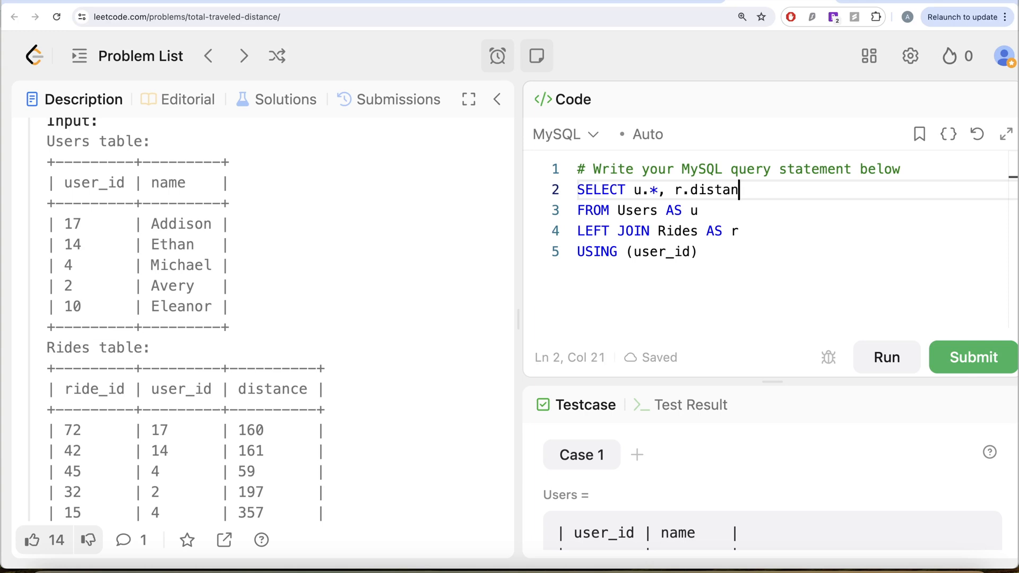
pyautogui.write('ce')
pyautogui.click(792, 252)
pyautogui.write(';')
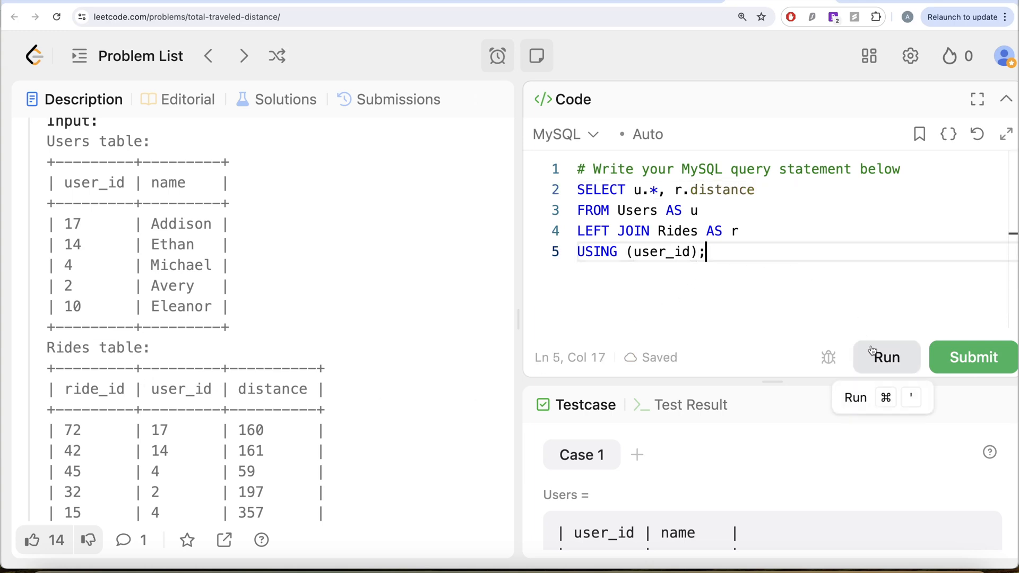
# Run the join query and inspect the test result rows, with Eleanor's distance null.
pyautogui.click(885, 357)
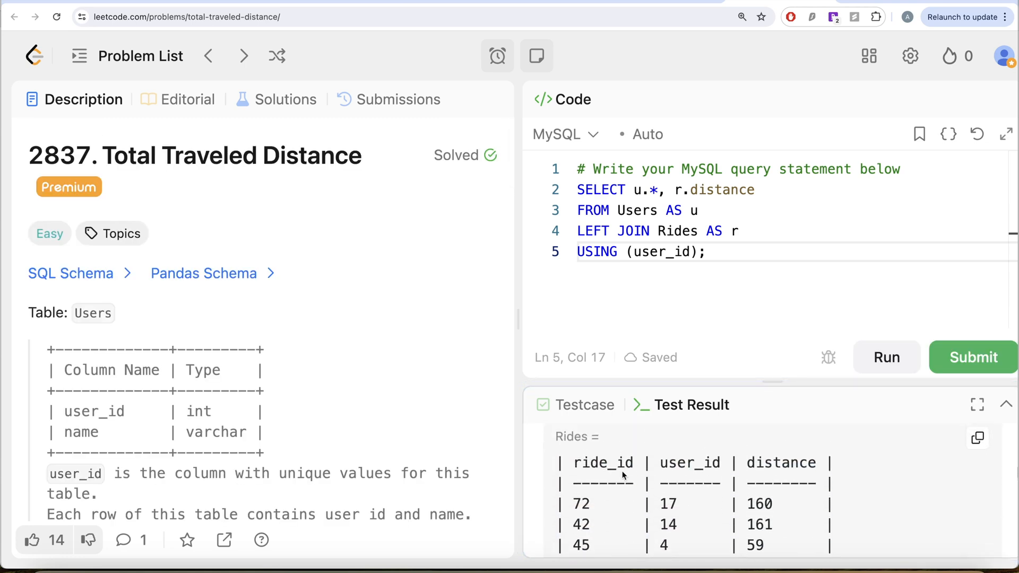
pyautogui.click(886, 357)
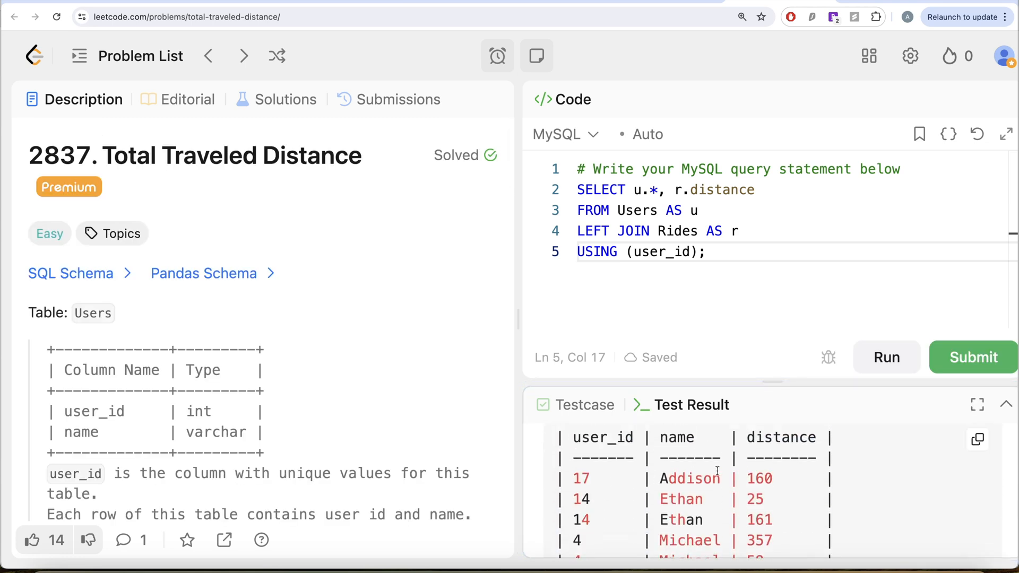
pyautogui.scroll(-3)
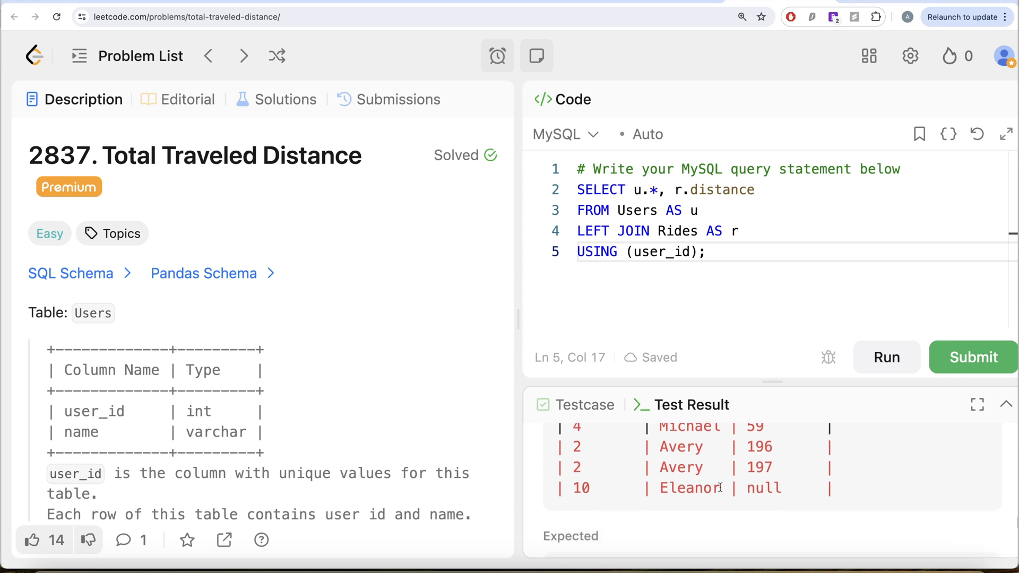
pyautogui.moveTo(783, 500)
pyautogui.write('GROUP;')
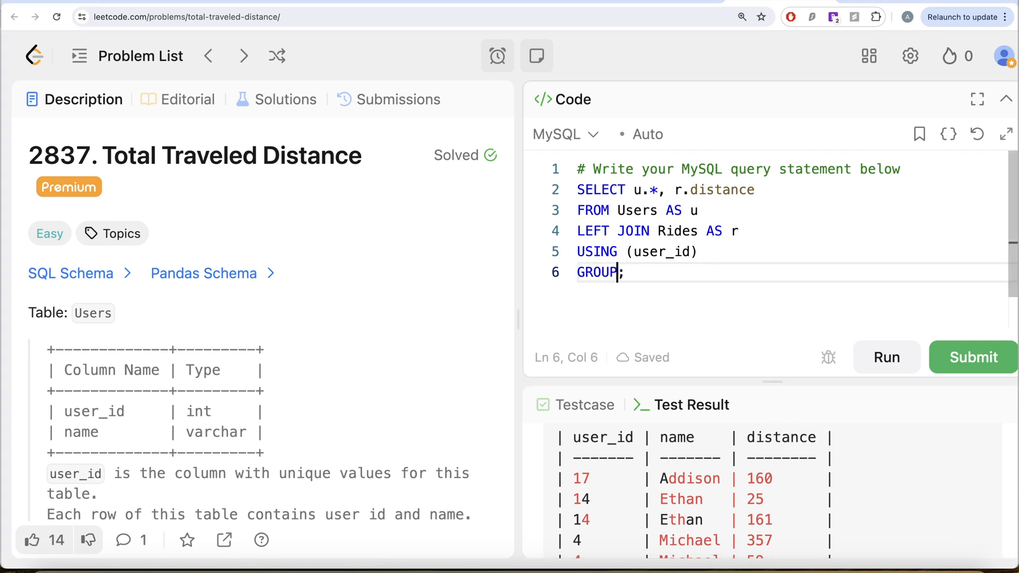
# Add GROUP BY u.user_id, u.name to the query.
pyautogui.write('BY u.u')
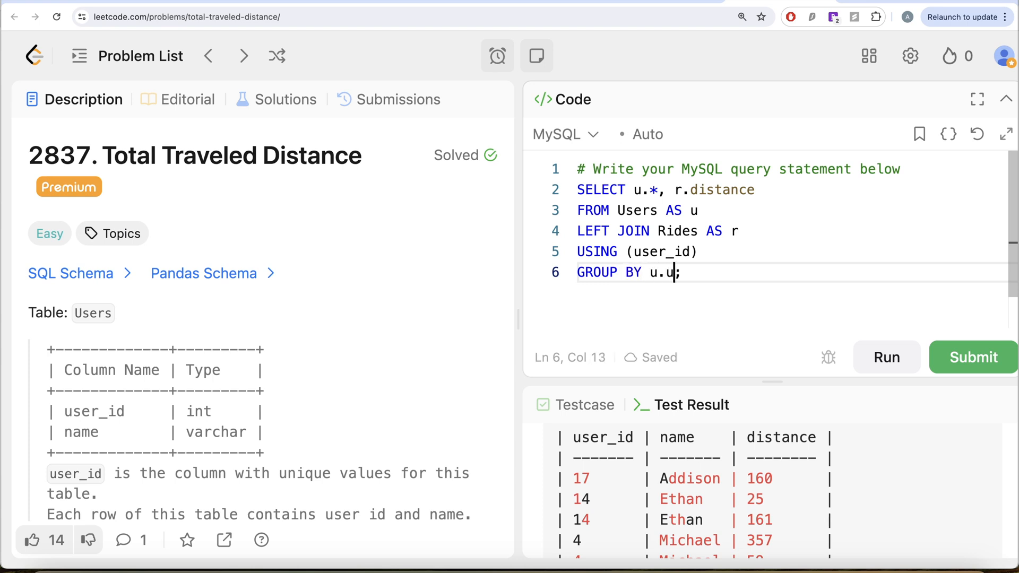
pyautogui.write('ser_id,')
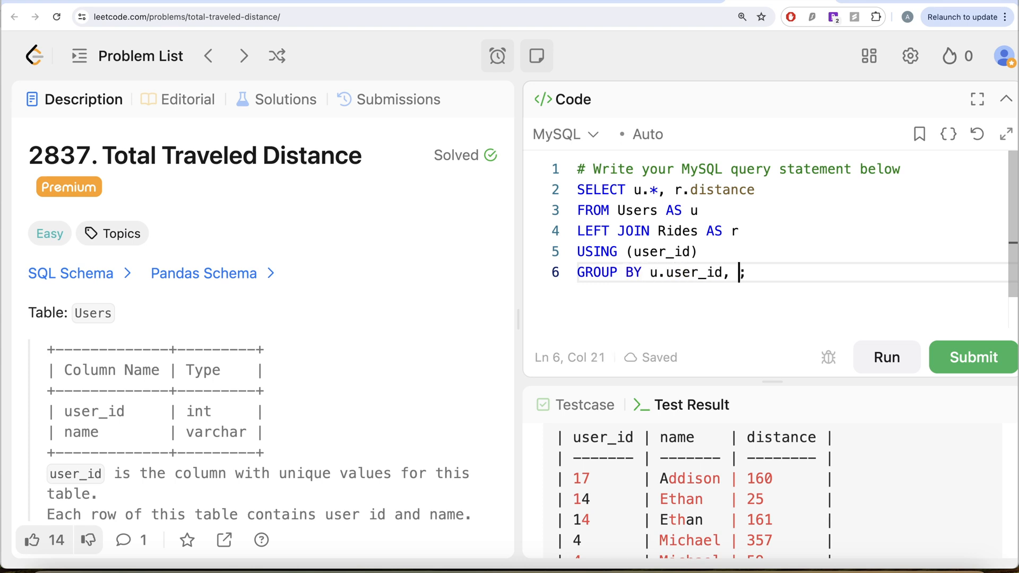
pyautogui.write('u.name')
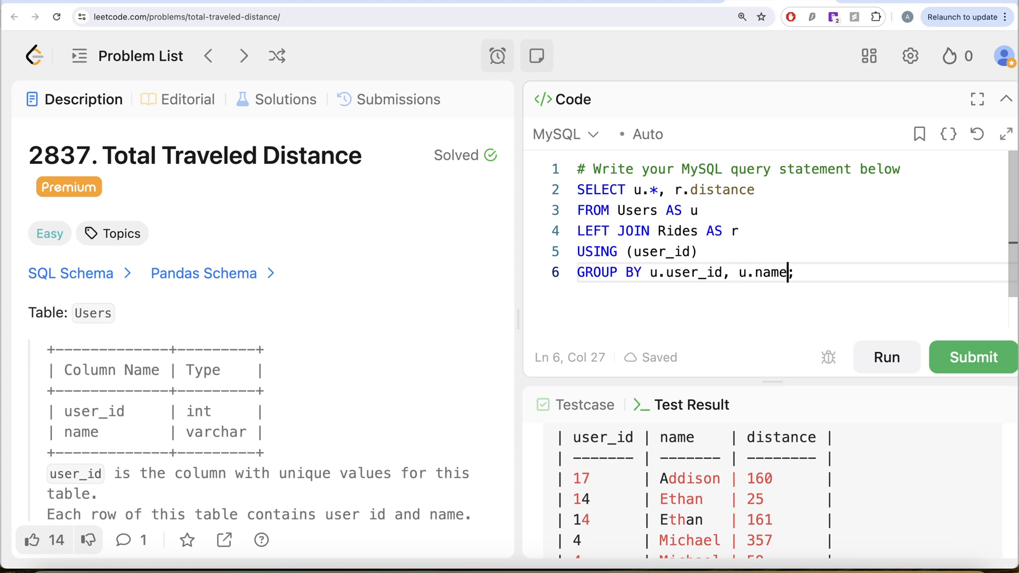
# Select u.user_id, u.name and wrap r.distance in SUM( with an alias started.
pyautogui.click(647, 189)
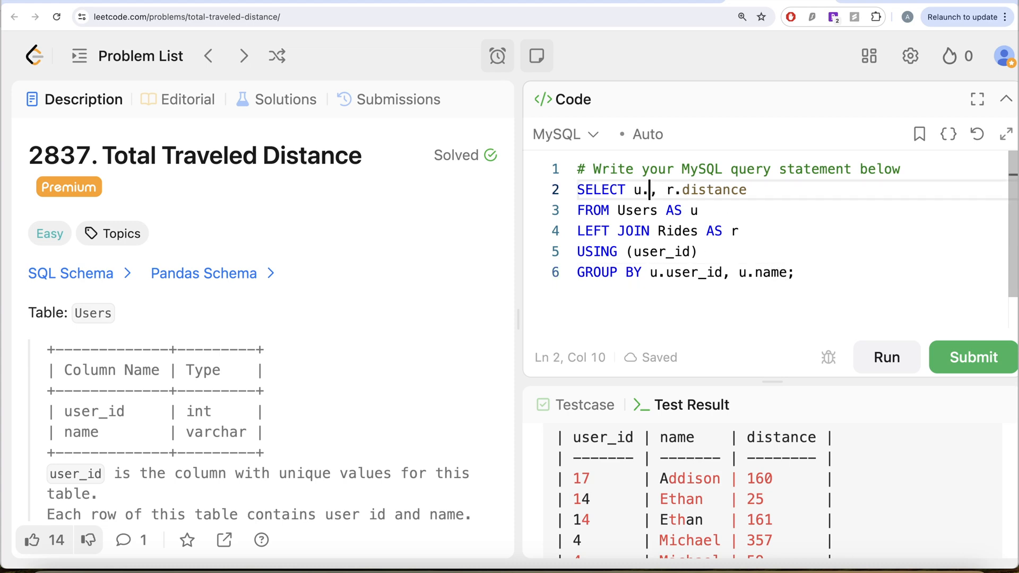
pyautogui.write('user_id, u.name')
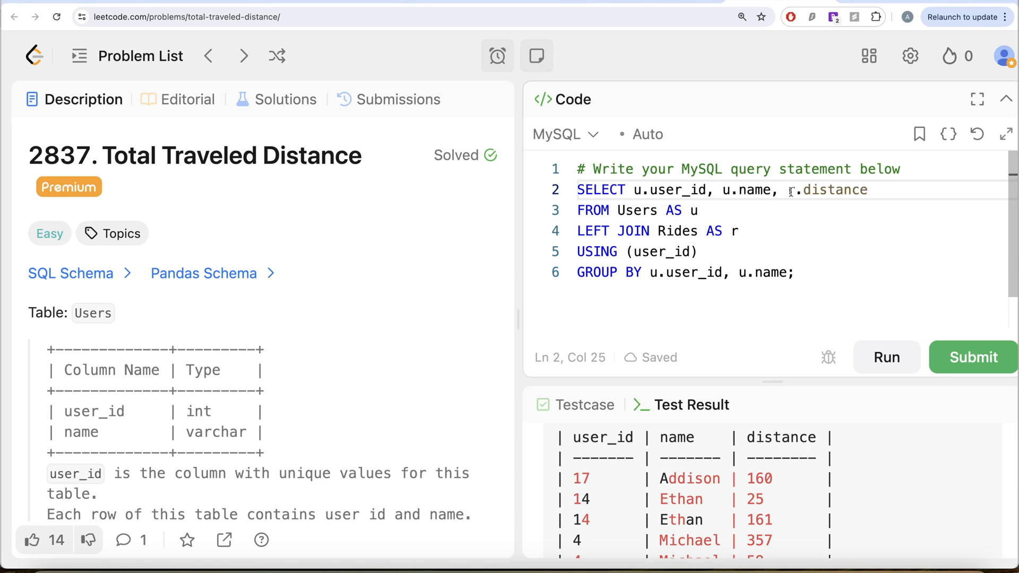
pyautogui.write('SUM')
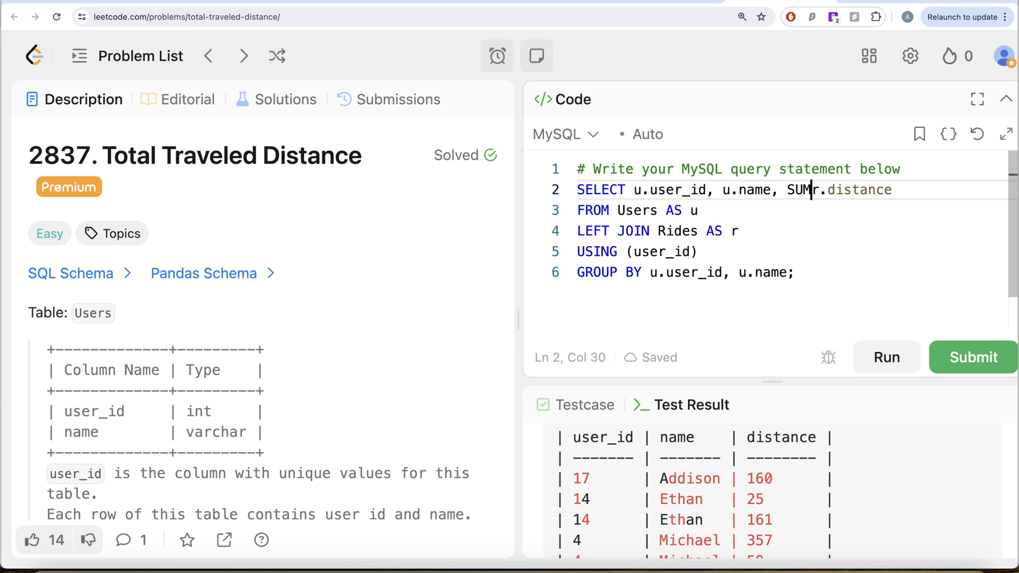
pyautogui.write('(')
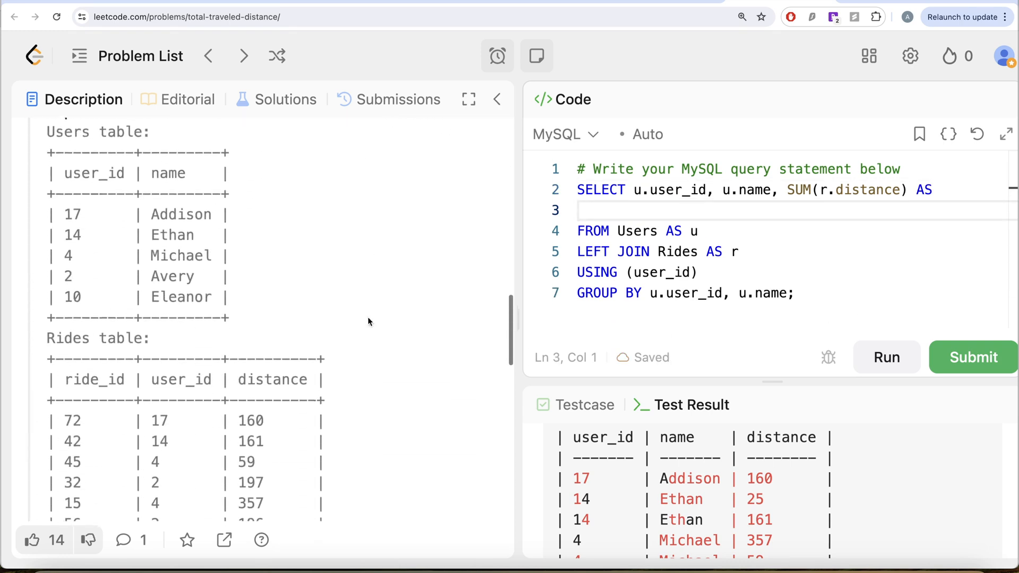
# Alias the sum as traveled distance and run, getting a syntax error.
pyautogui.scroll(-3)
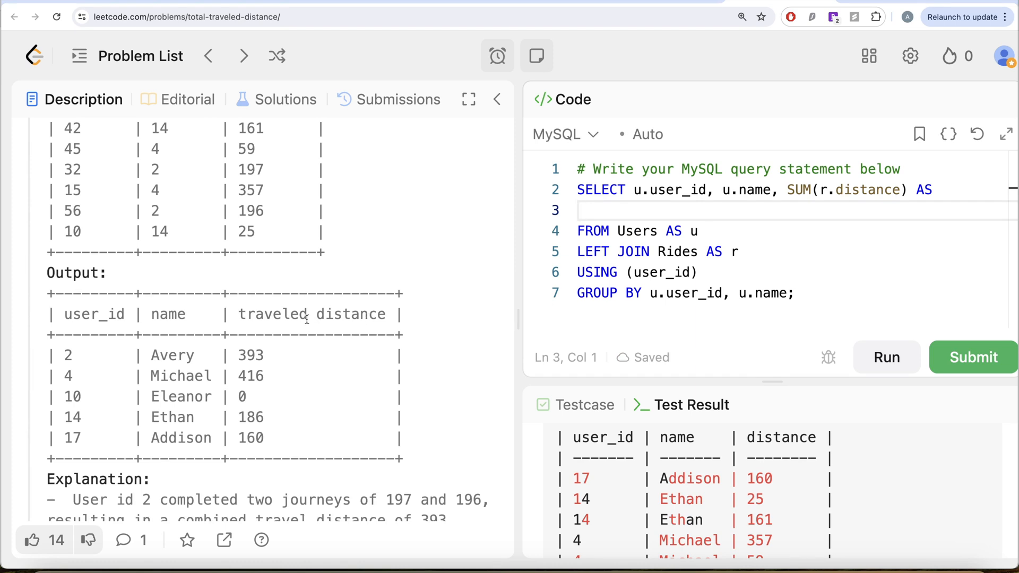
pyautogui.moveTo(317, 316)
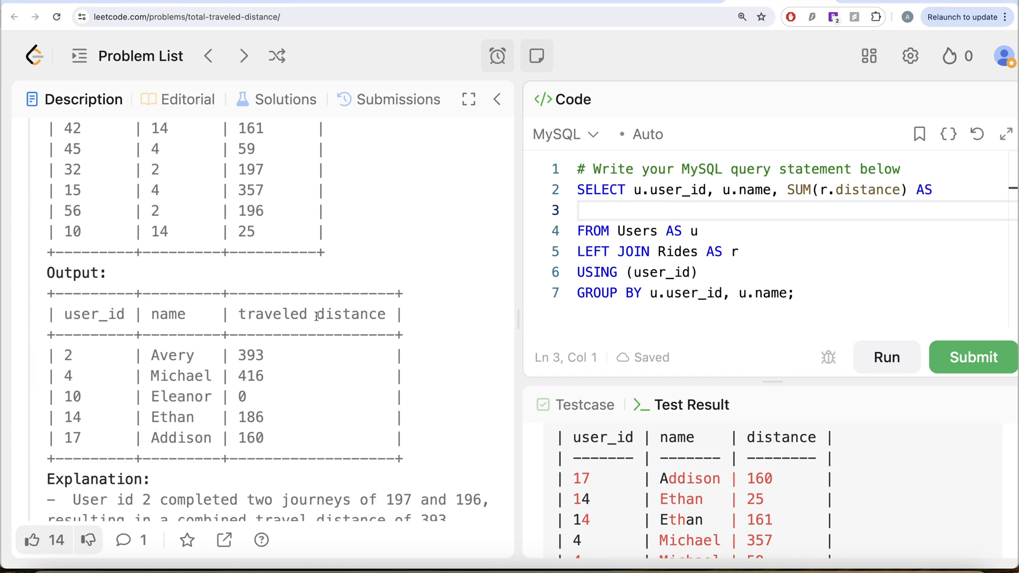
pyautogui.write('tr')
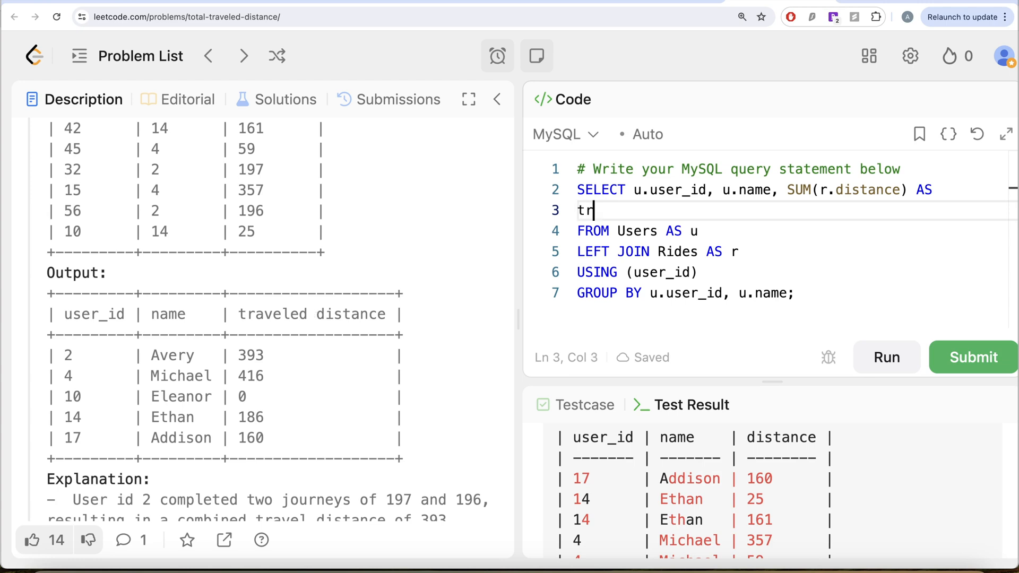
pyautogui.write('aveled')
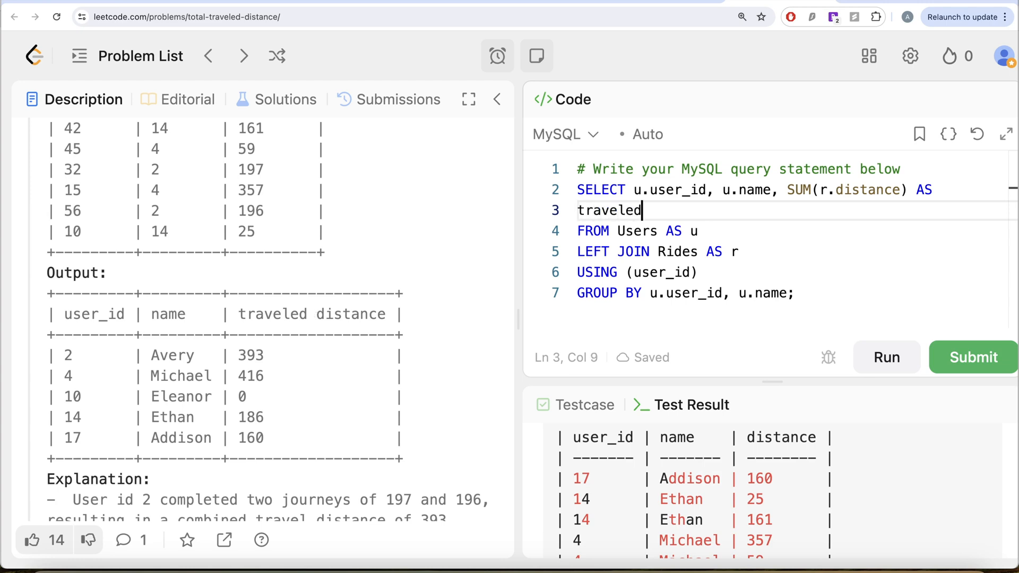
pyautogui.write('distance')
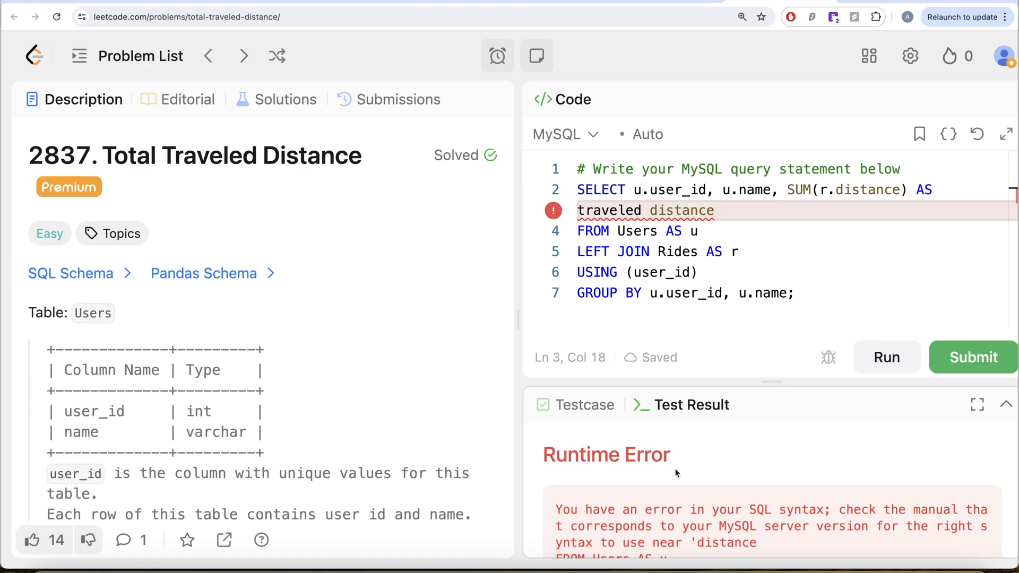
pyautogui.scroll(-3)
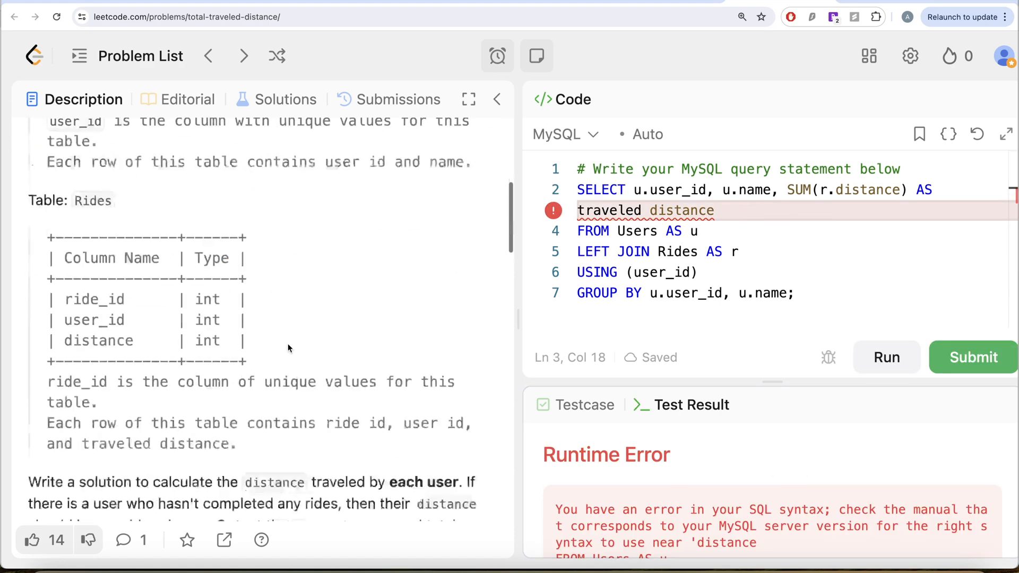
pyautogui.scroll(-3)
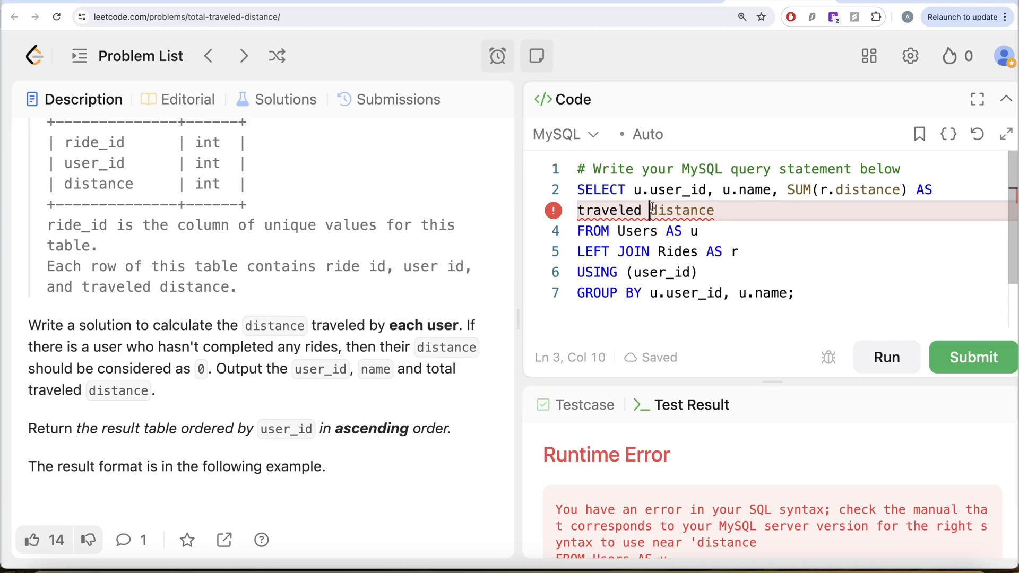
# Remove the space so the alias reads traveleddistance and review the error panel.
pyautogui.press('Backspace')
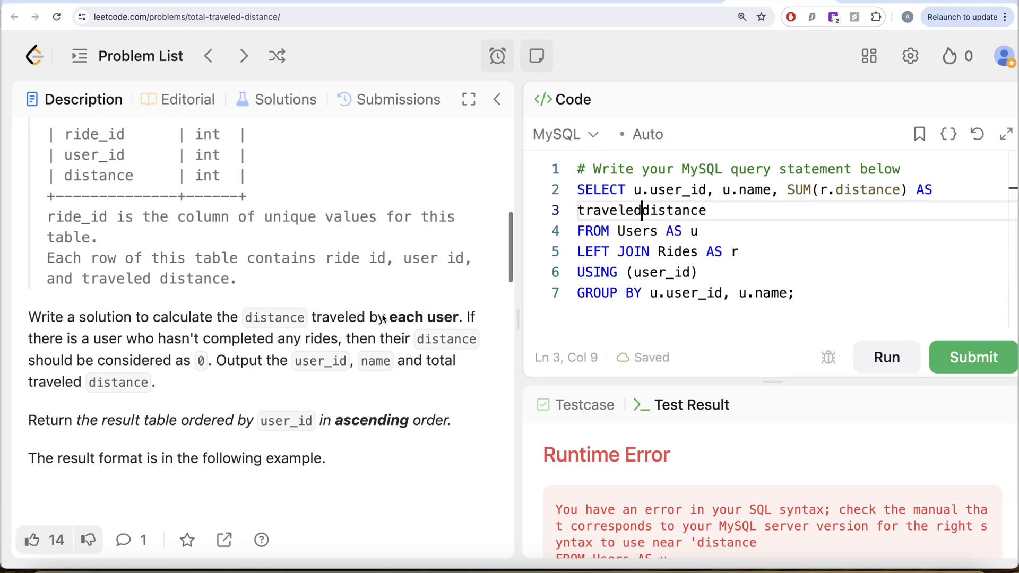
pyautogui.scroll(-3)
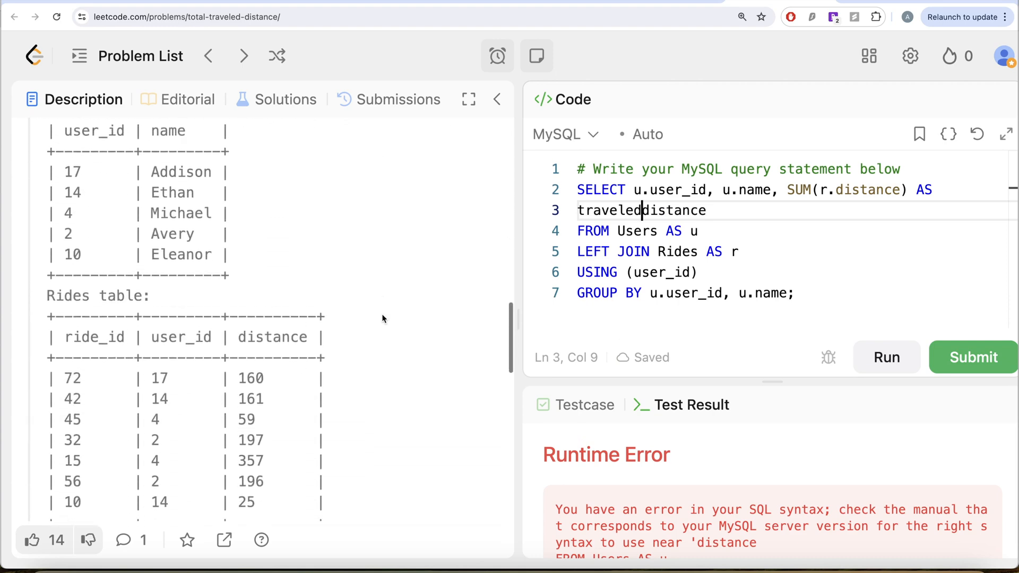
pyautogui.scroll(-3)
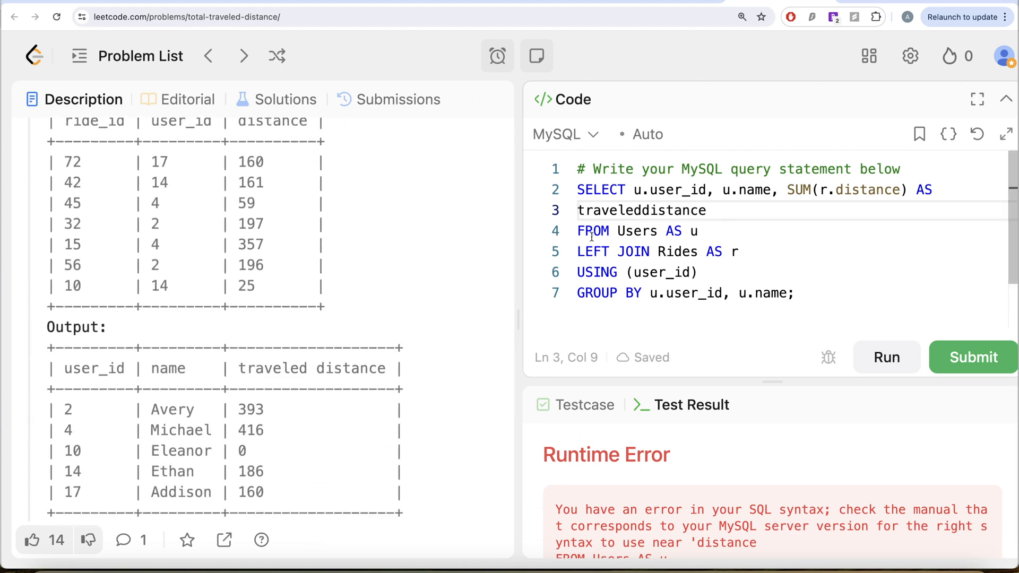
# Quote the alias as 'traveled distance', run, and see summed distances with Eleanor null.
pyautogui.write("'")
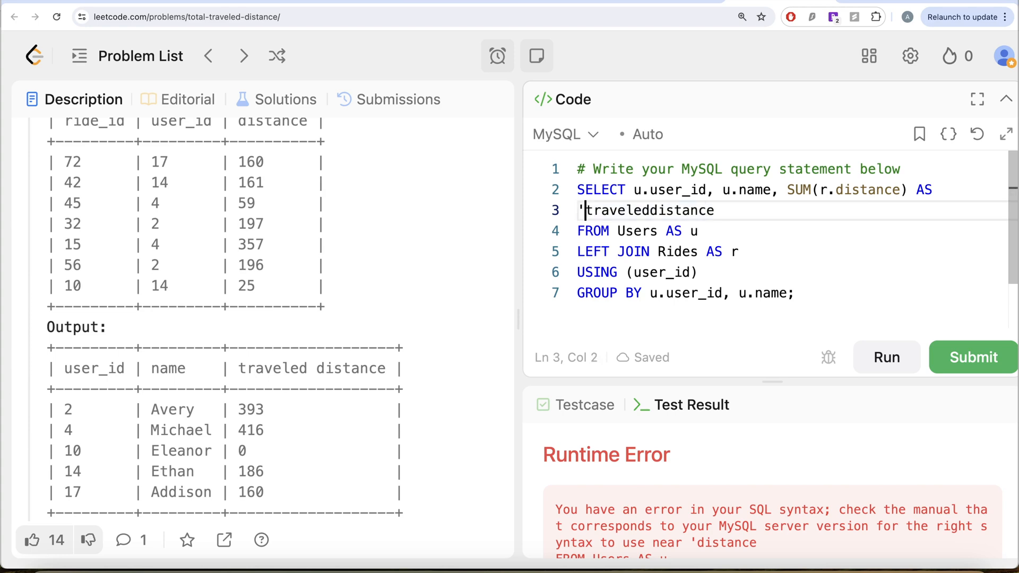
pyautogui.write("'")
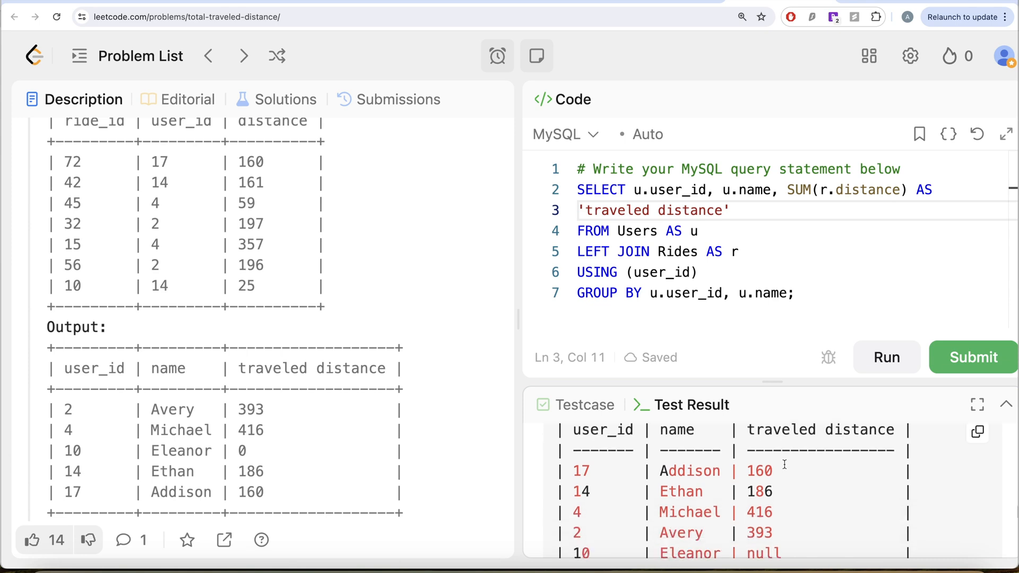
pyautogui.scroll(-3)
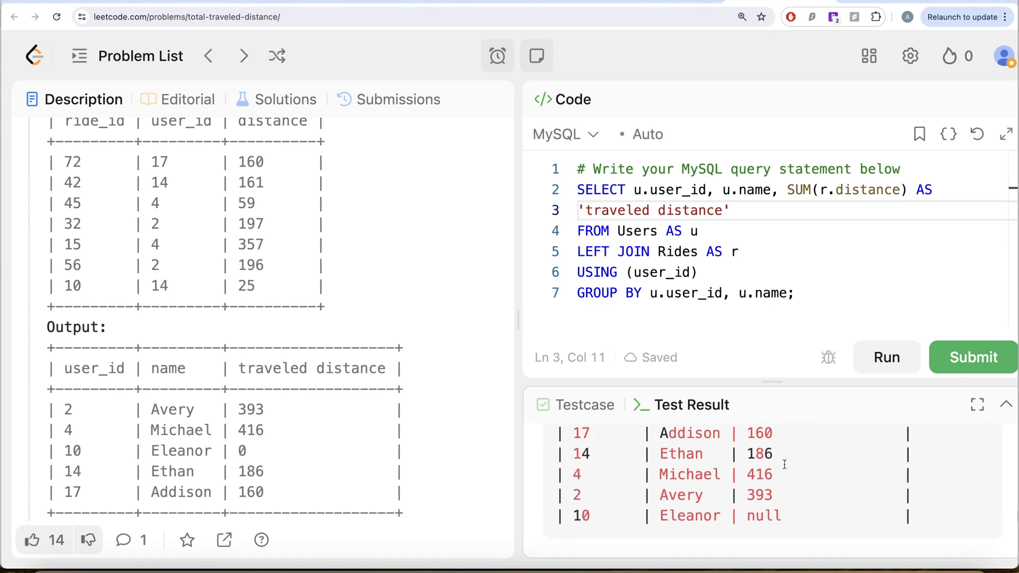
pyautogui.moveTo(778, 541)
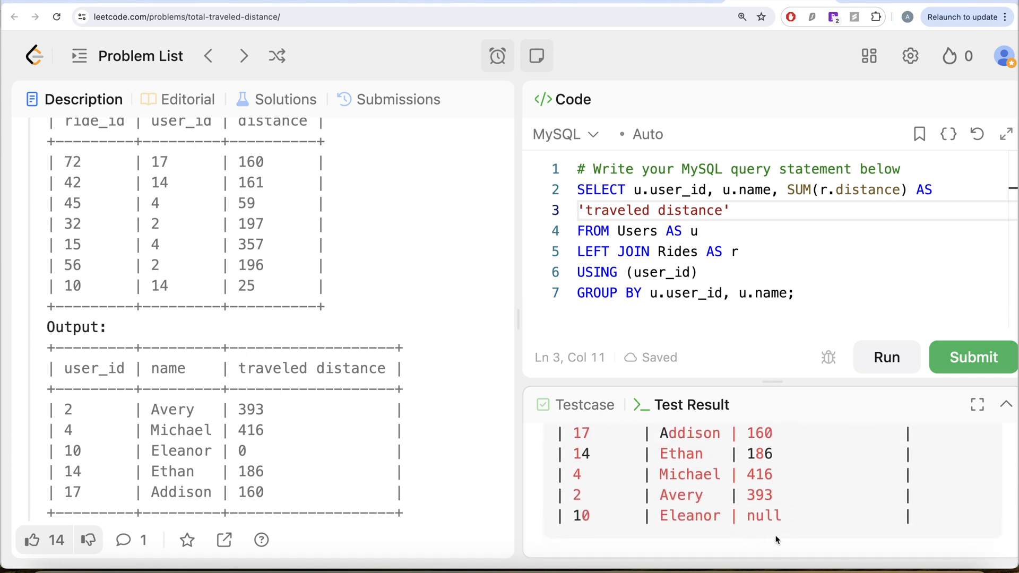
pyautogui.moveTo(675, 521)
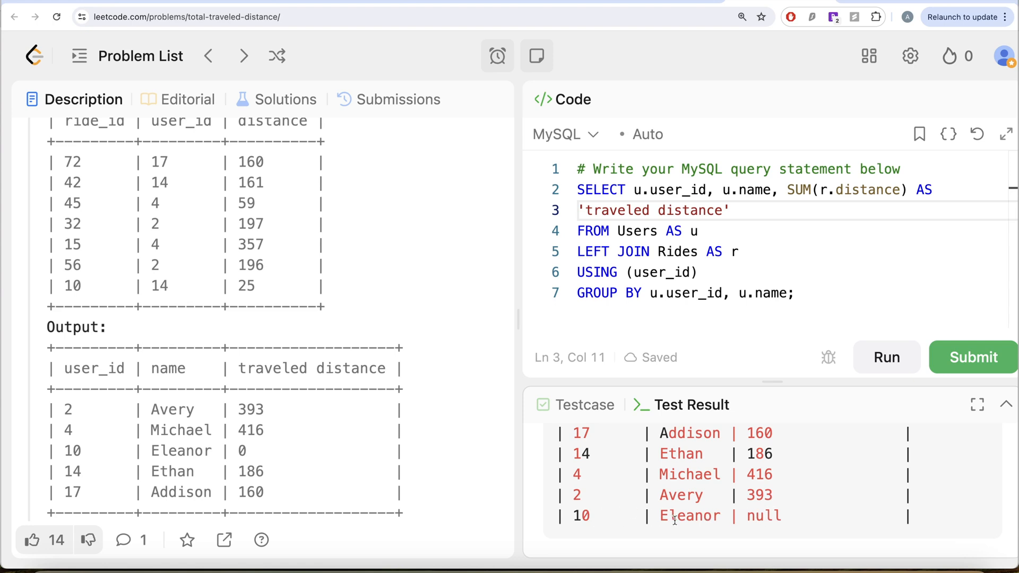
pyautogui.moveTo(784, 517)
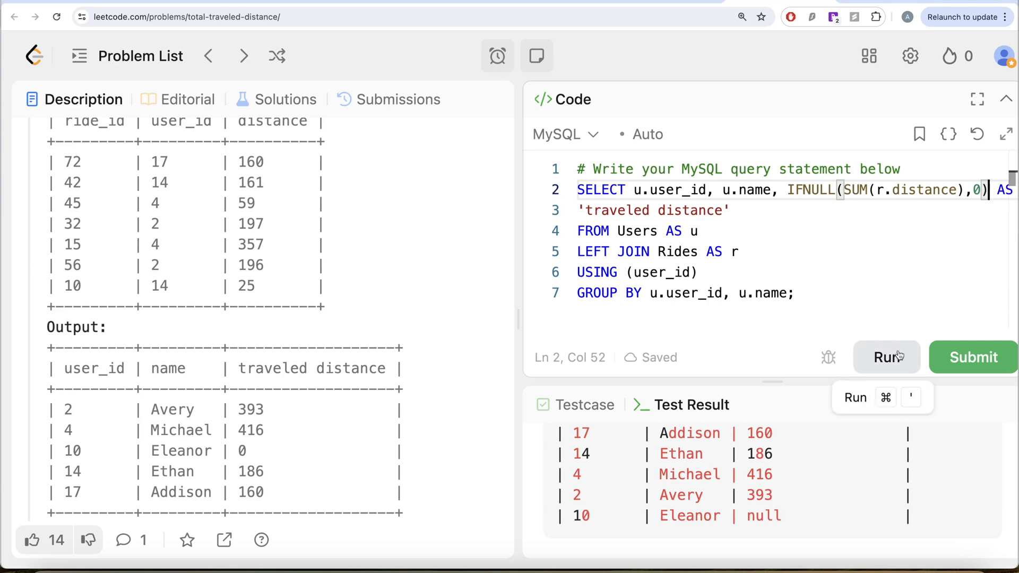
# Run the query with IFNULL(SUM(r.distance),0) and check Eleanor now shows 0.
pyautogui.click(885, 357)
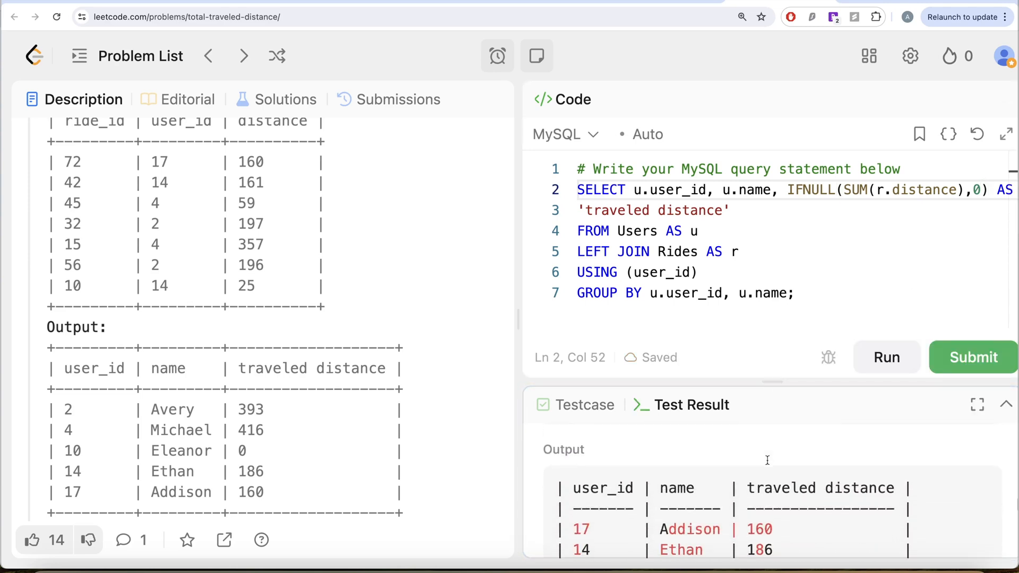
pyautogui.scroll(-3)
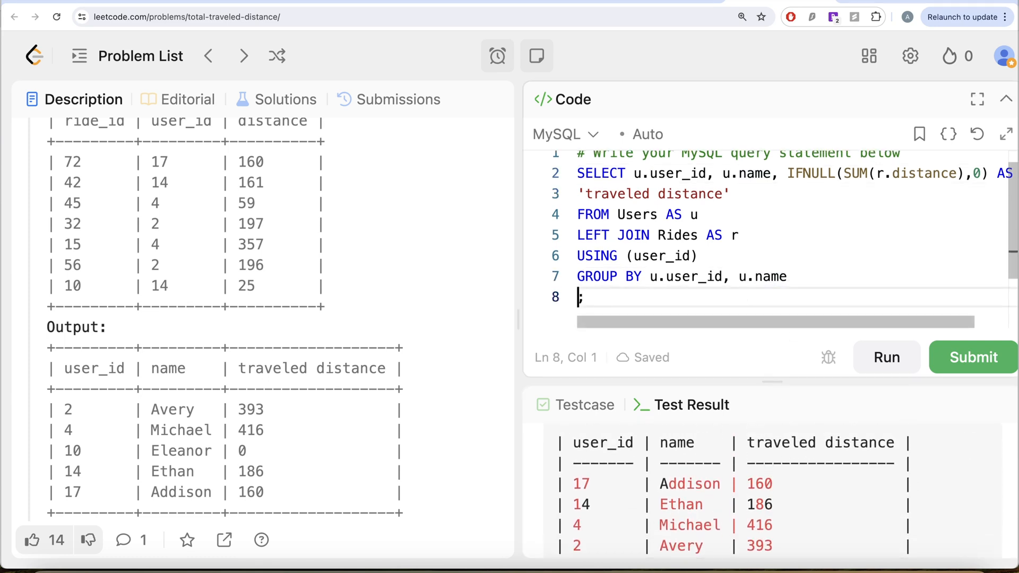
# Add ORDER BY u.user_id so results list in ascending id order.
pyautogui.write('ORDER BY')
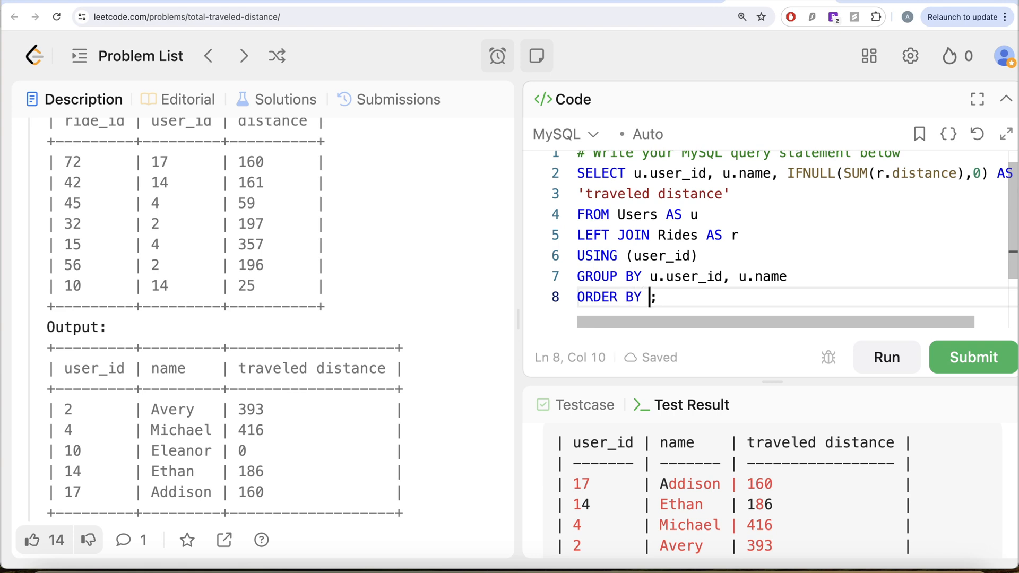
pyautogui.write('u.user_id')
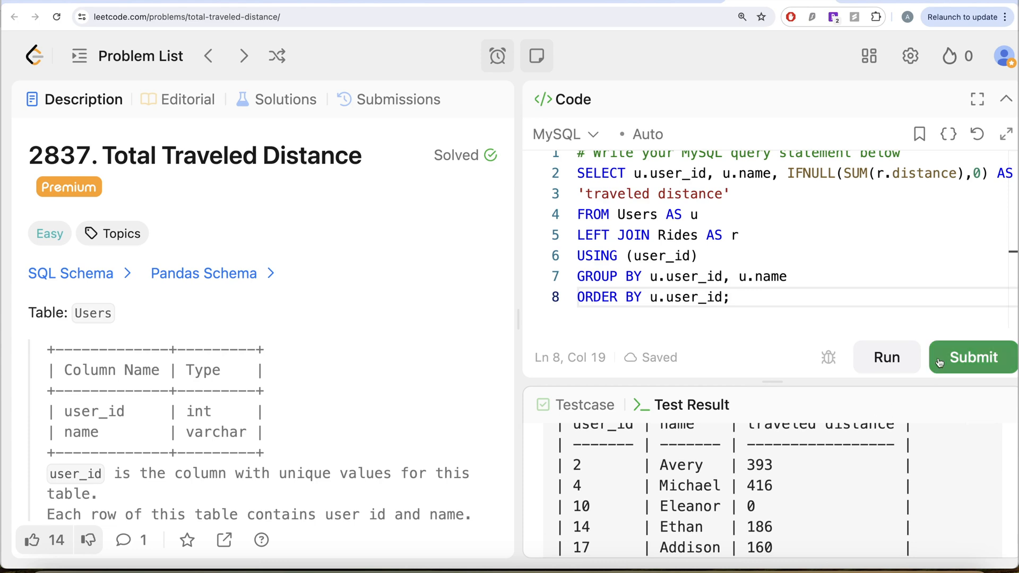
# Submit the solution, get Accepted at 474 ms beating 94.25%, and reread the description.
pyautogui.click(972, 357)
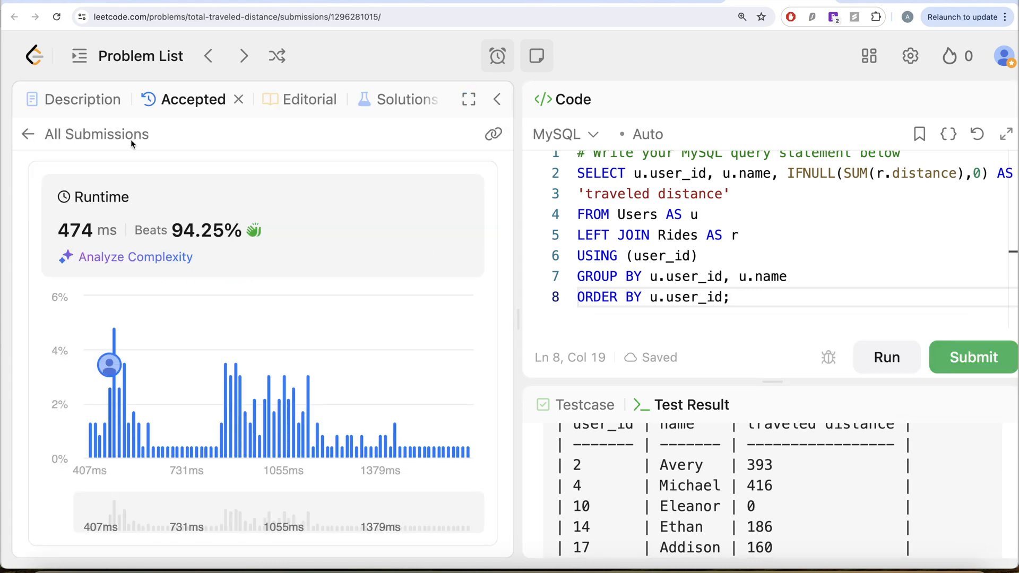
pyautogui.click(84, 99)
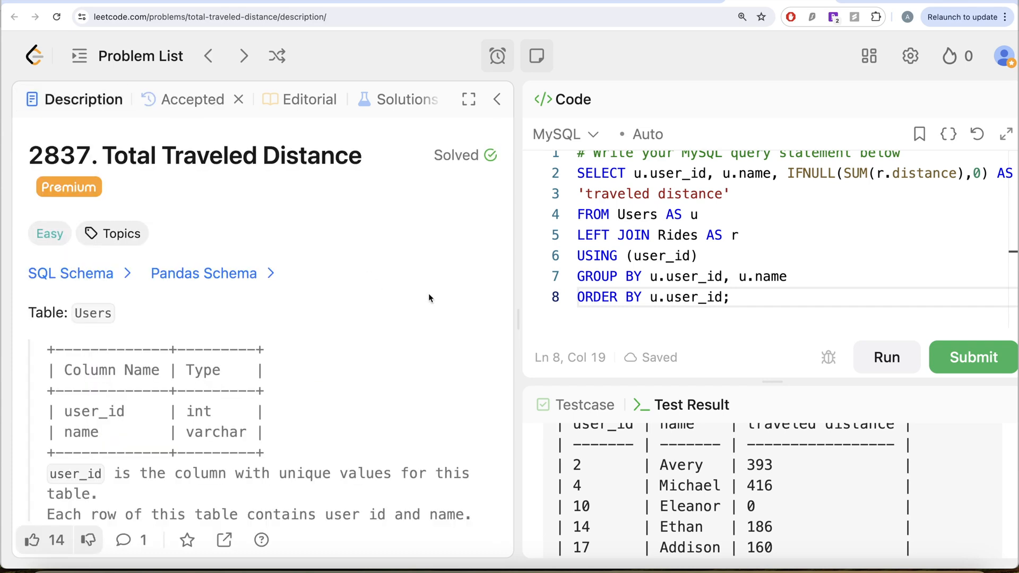
pyautogui.scroll(-3)
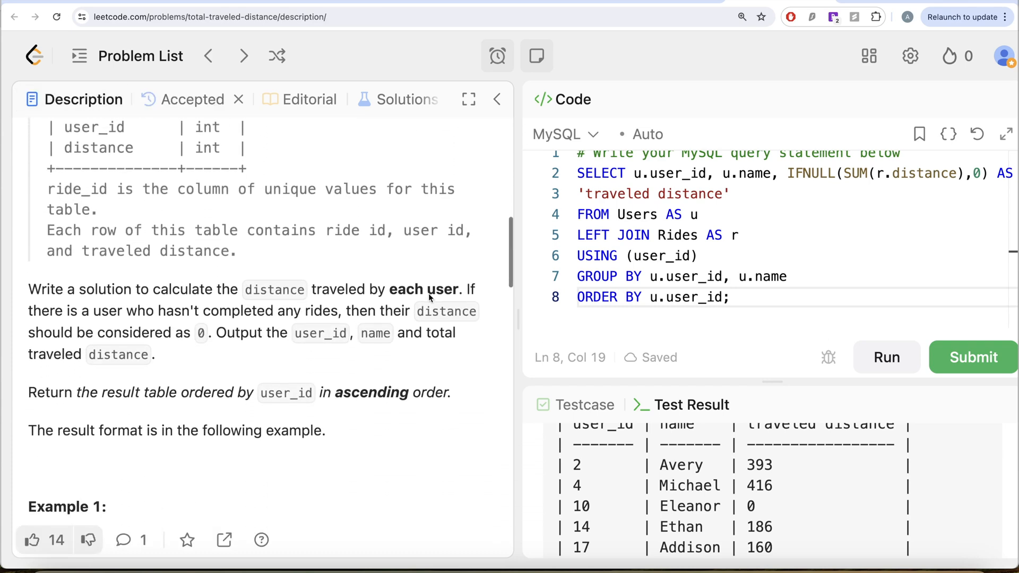
pyautogui.scroll(-3)
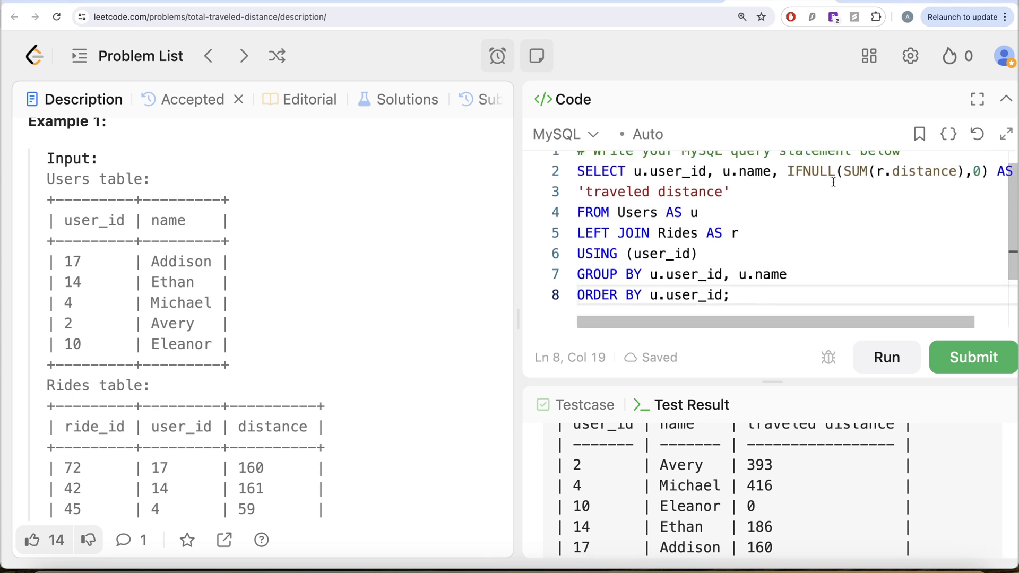
pyautogui.scroll(3)
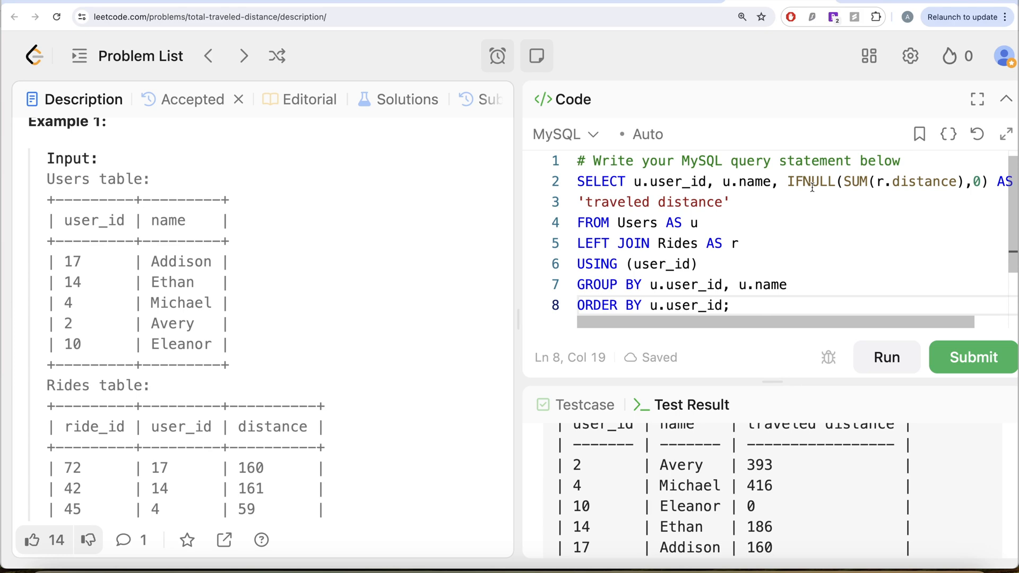